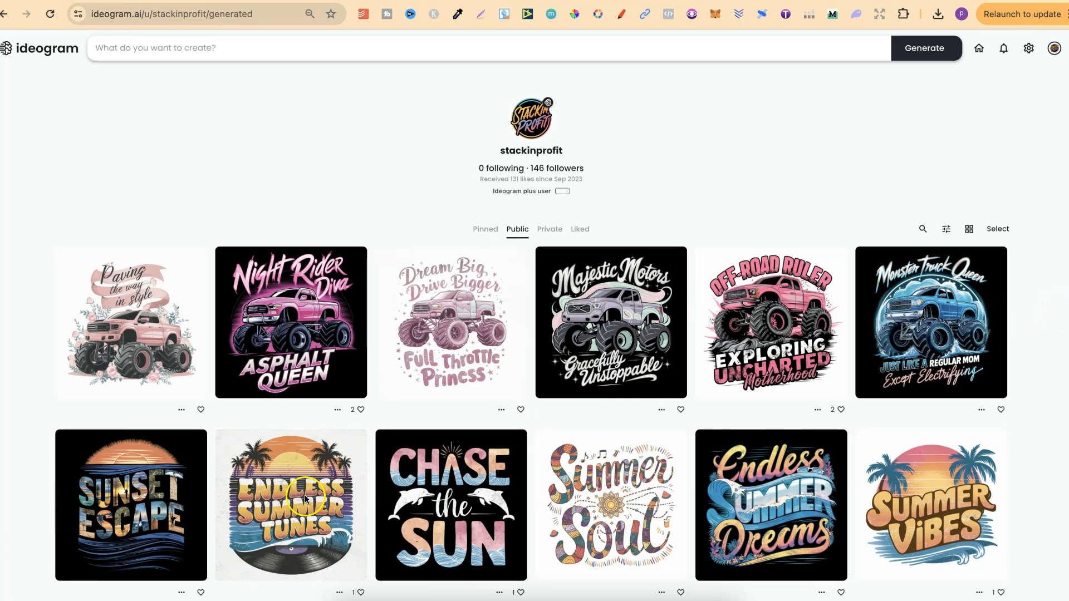
# Step: Browse the profile gallery and load the Chase the Sun design's prompt into the generation box
pyautogui.click(291, 504)
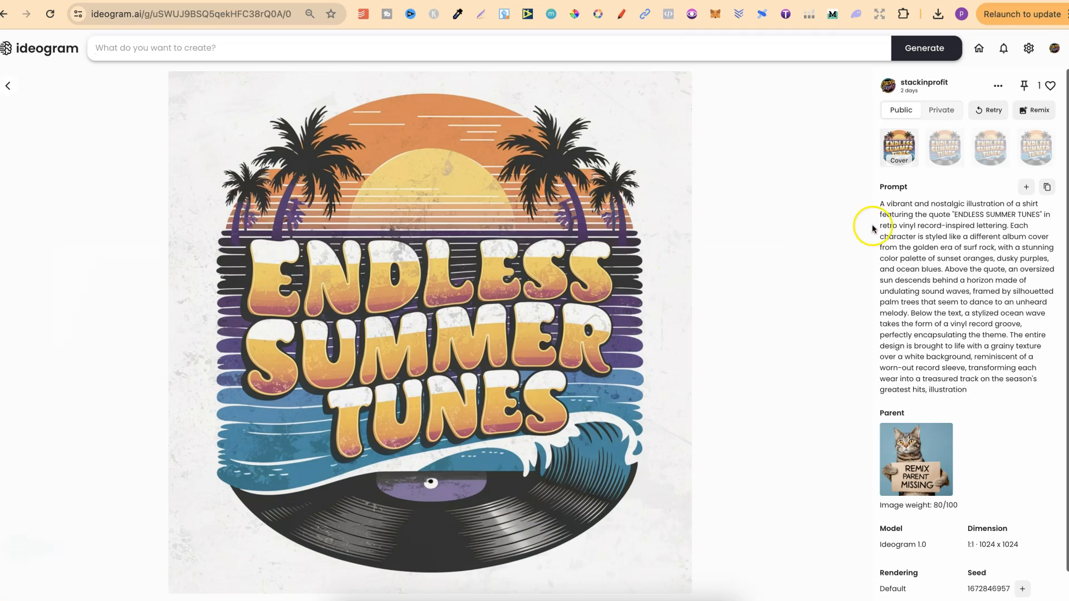
pyautogui.click(1026, 187)
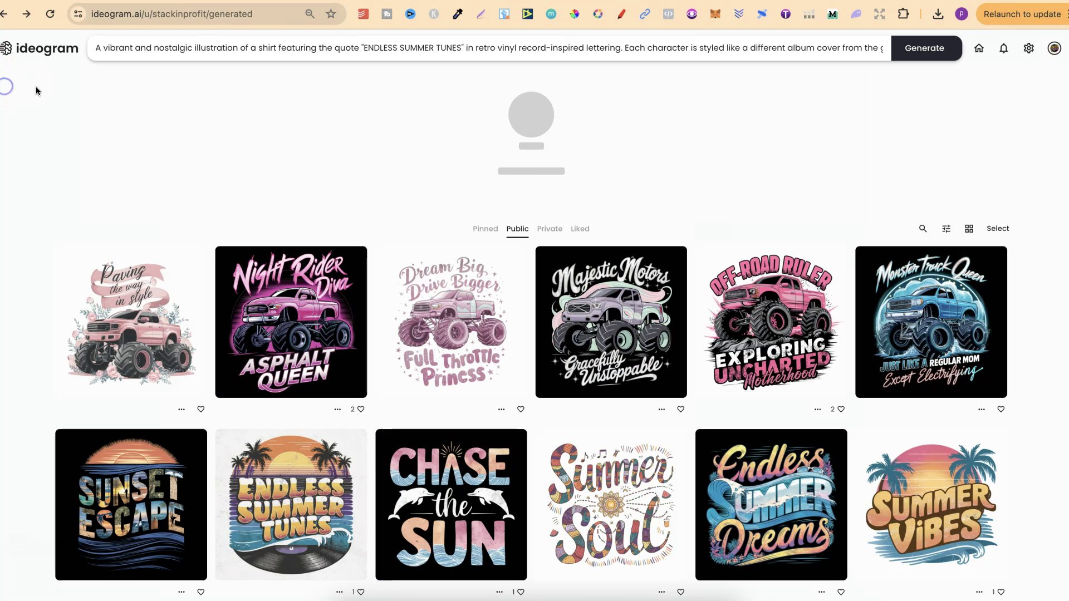
pyautogui.scroll(-3)
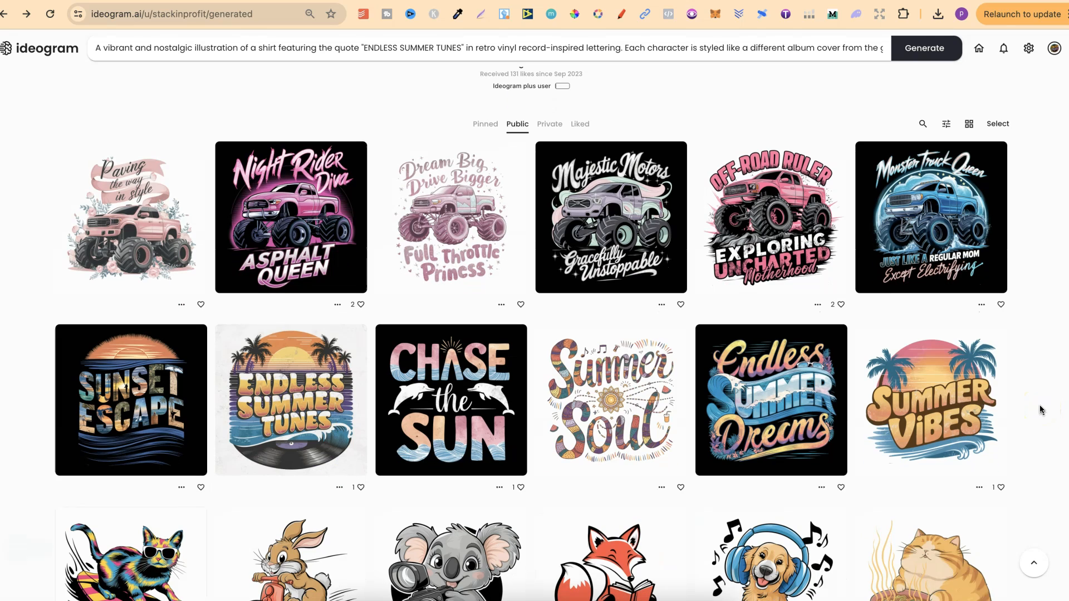
pyautogui.click(450, 400)
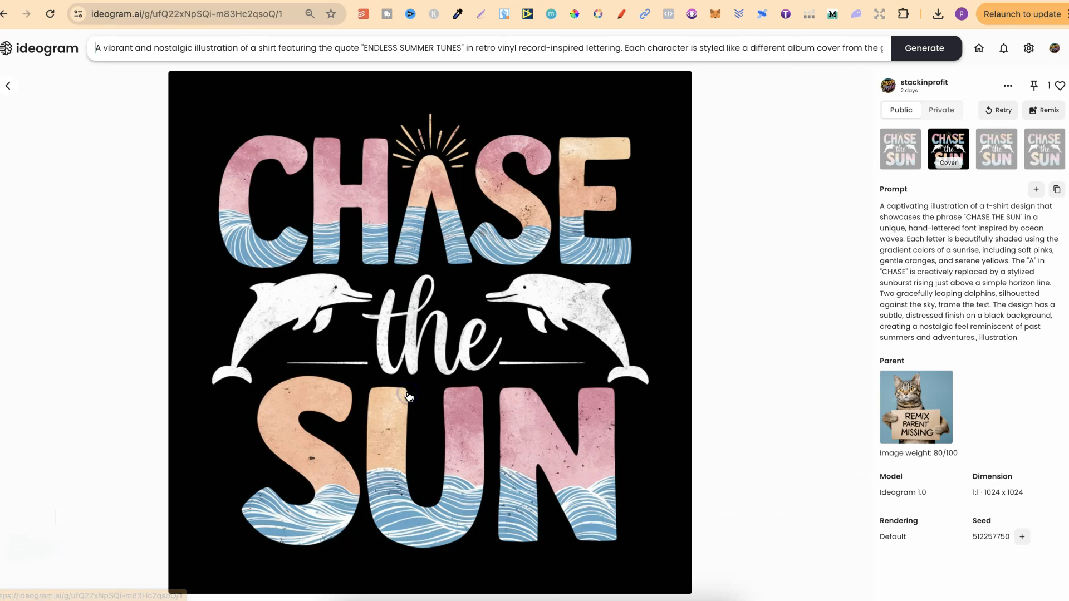
pyautogui.click(1035, 189)
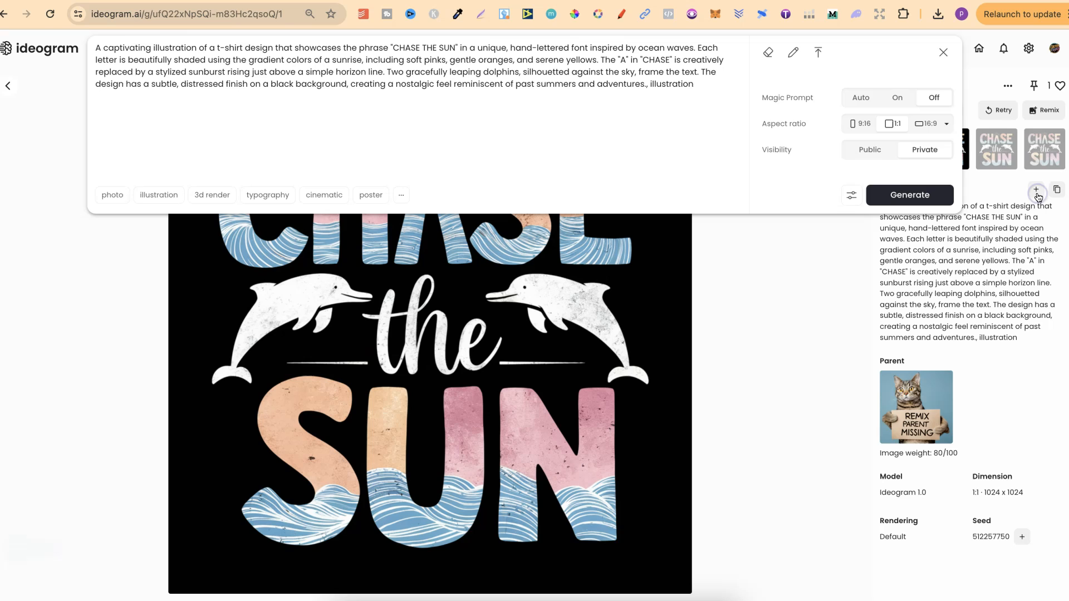
pyautogui.moveTo(836, 189)
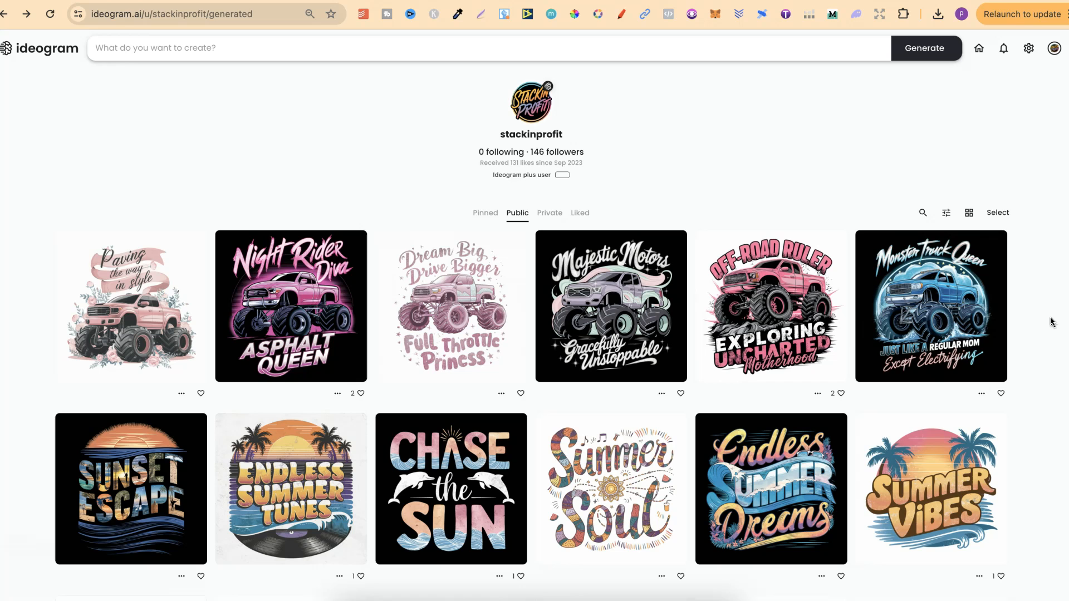
# Step: Return to the Endless Summer Tunes design and load its prompt into the generation box instead
pyautogui.scroll(-3)
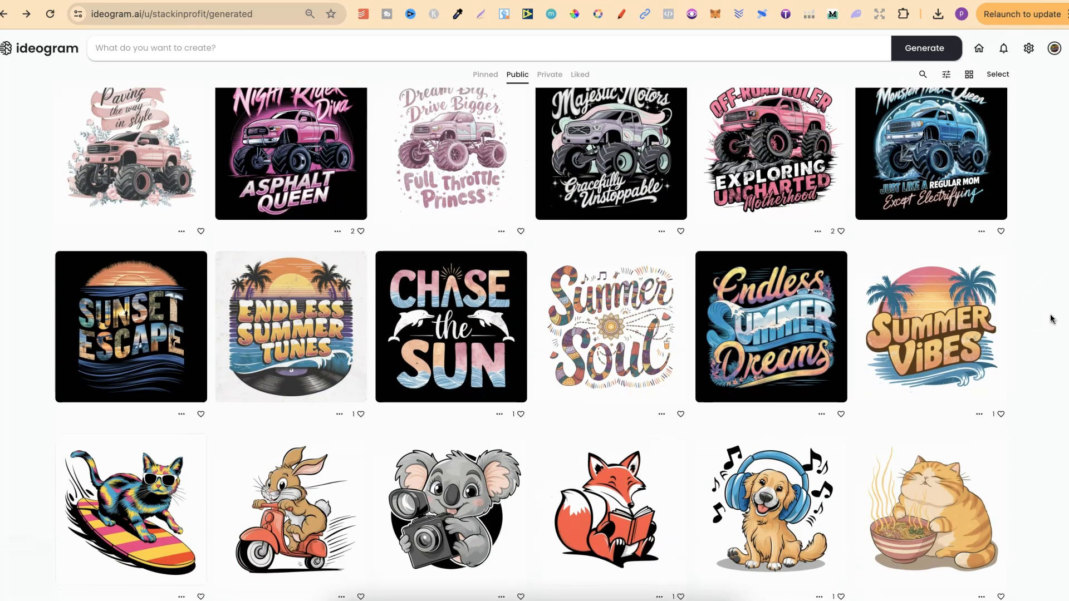
pyautogui.scroll(-3)
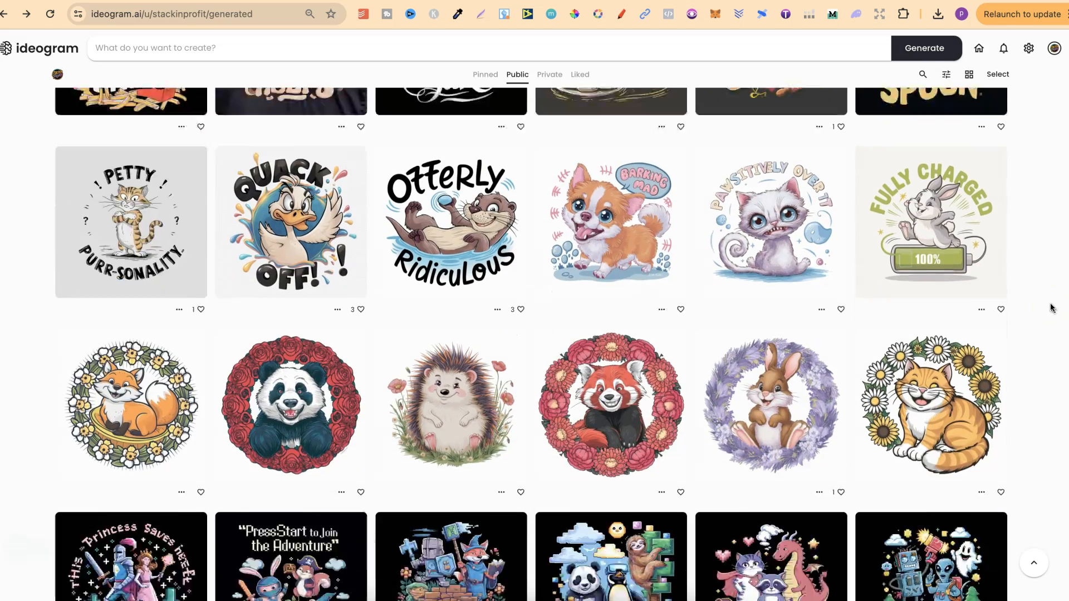
pyautogui.scroll(-3)
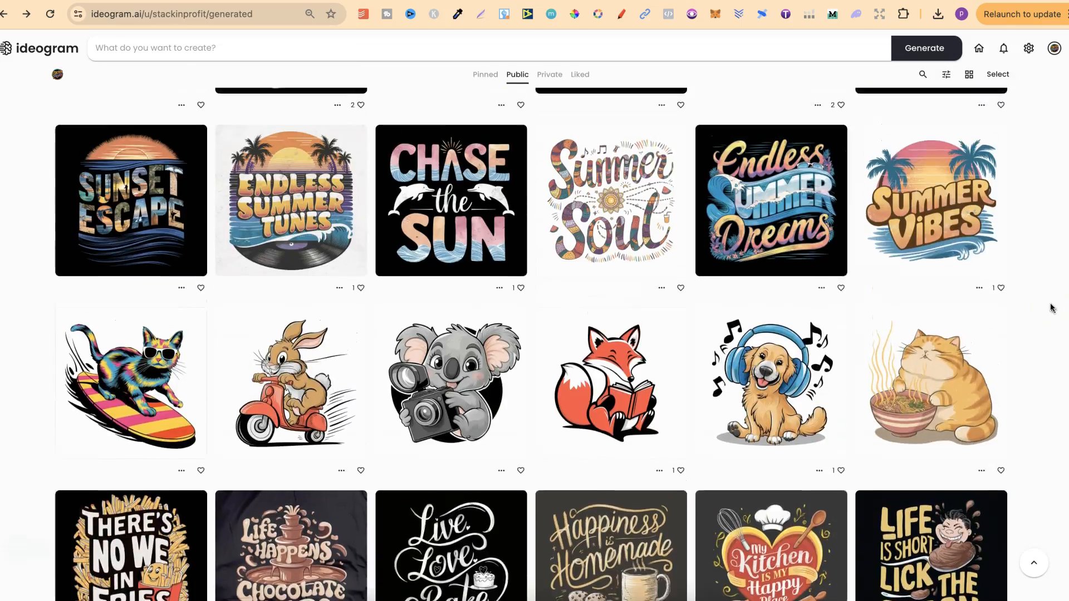
pyautogui.scroll(3)
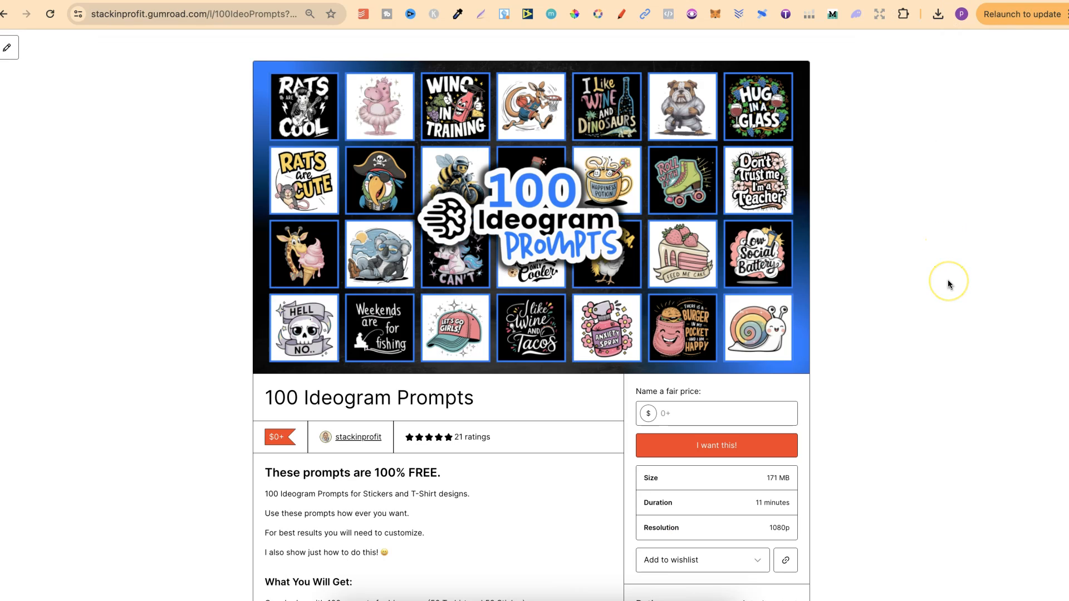
pyautogui.moveTo(949, 281)
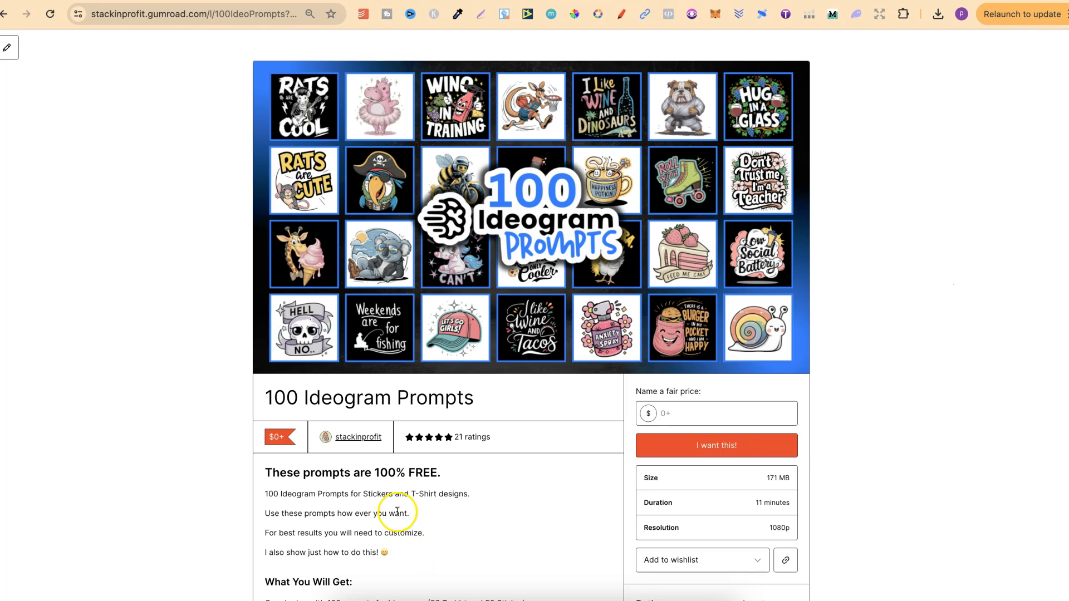
pyautogui.moveTo(475, 512)
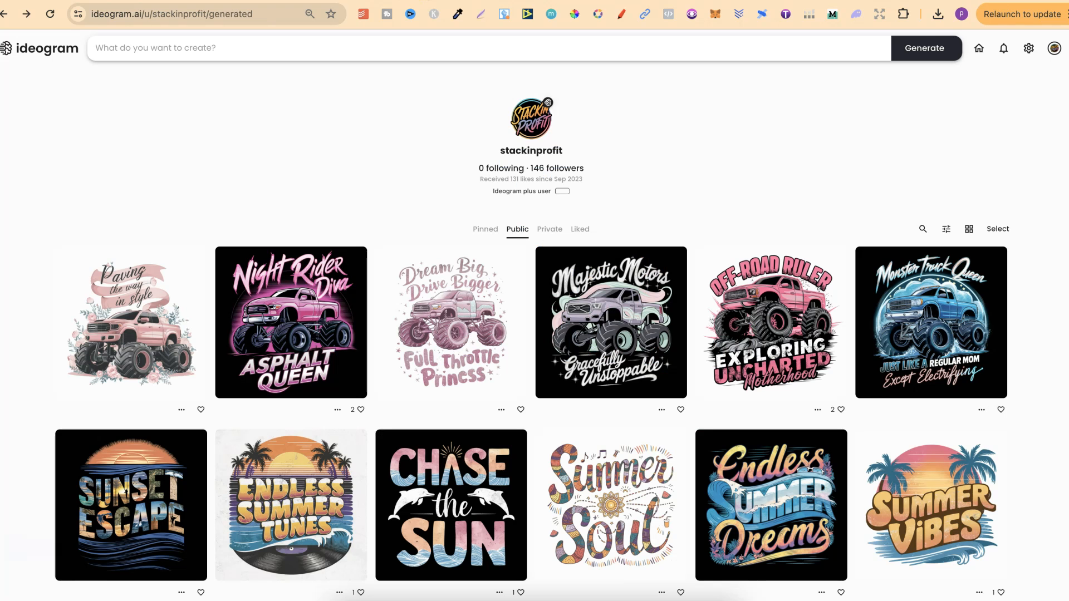
pyautogui.moveTo(1035, 350)
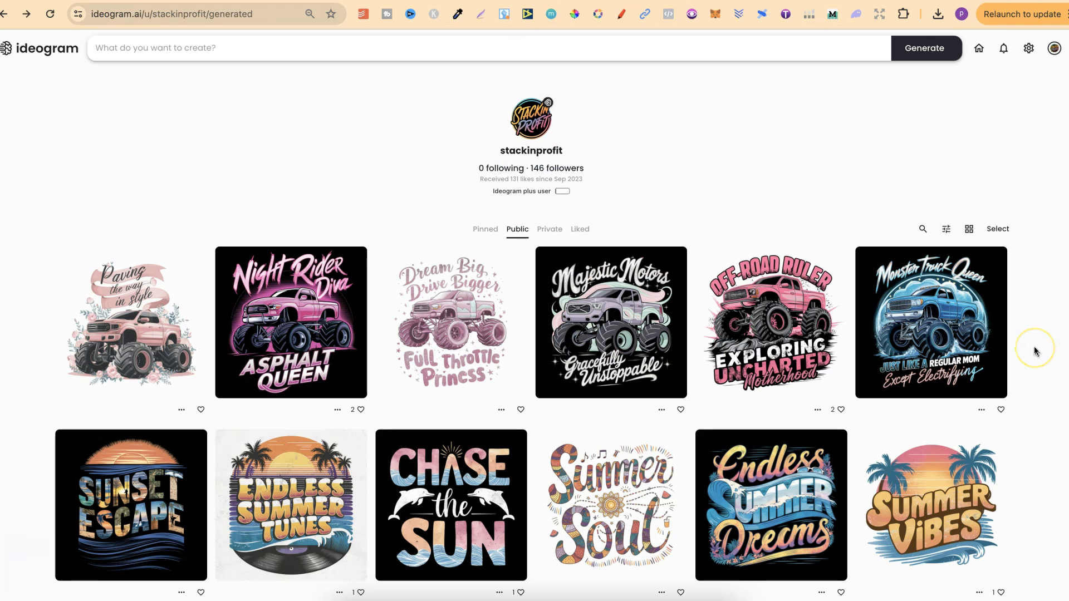
pyautogui.moveTo(1036, 351)
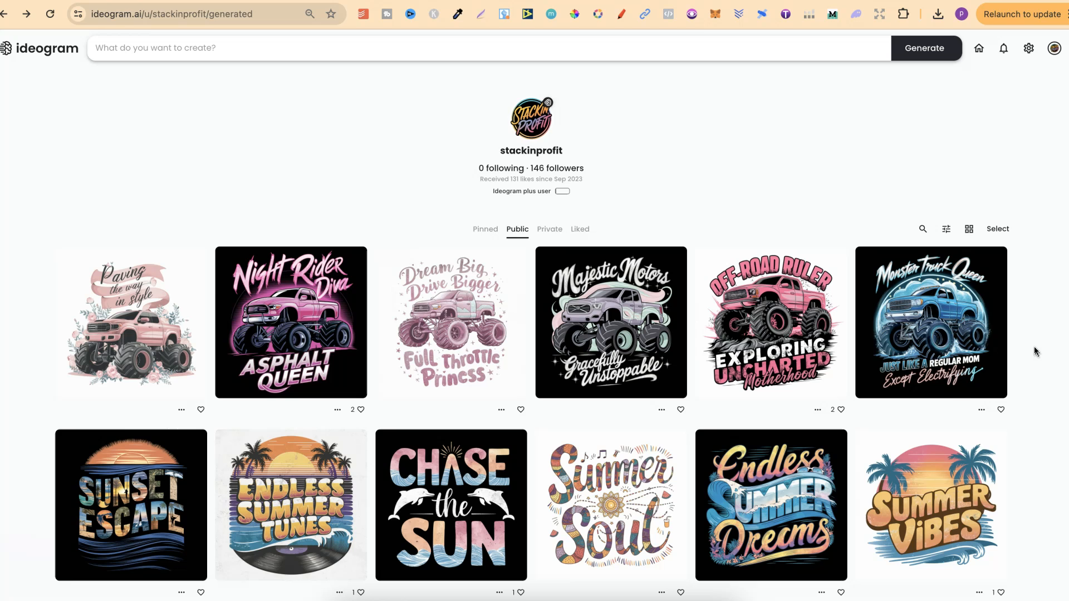
pyautogui.click(291, 505)
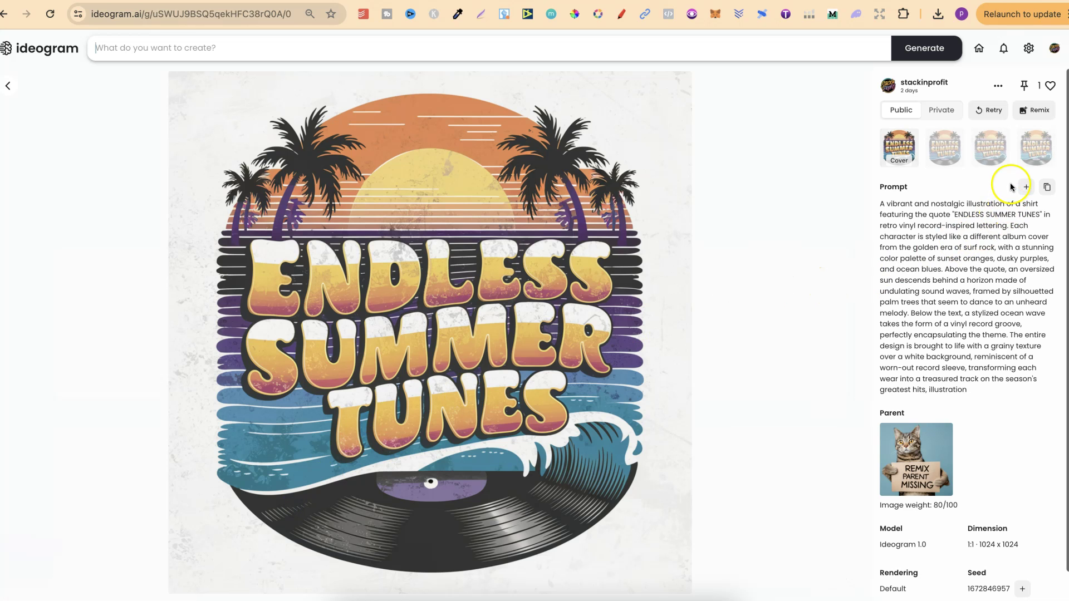
pyautogui.click(1025, 187)
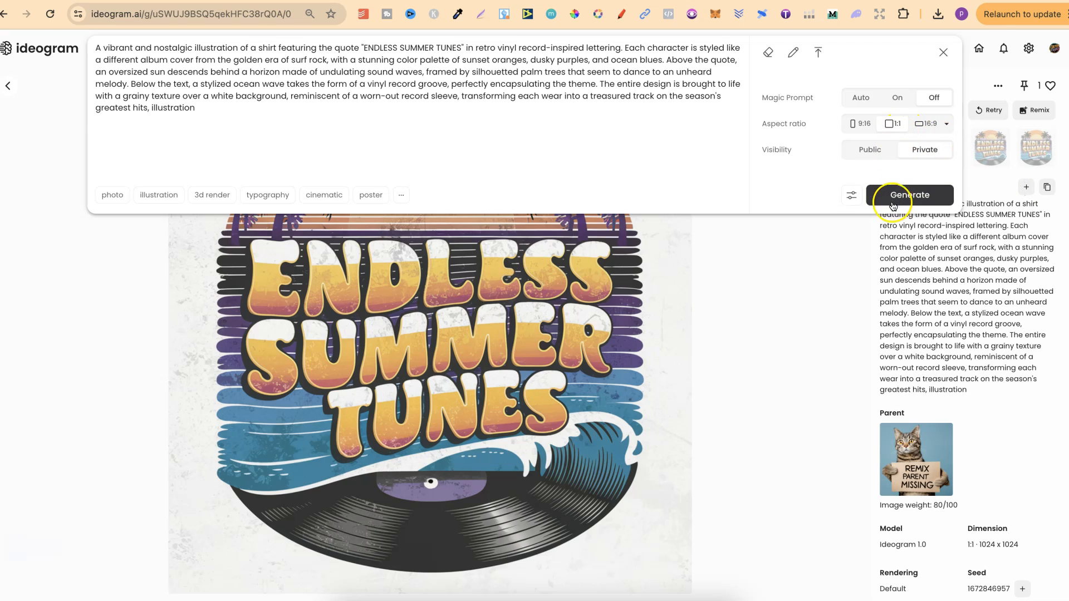
pyautogui.moveTo(797, 307)
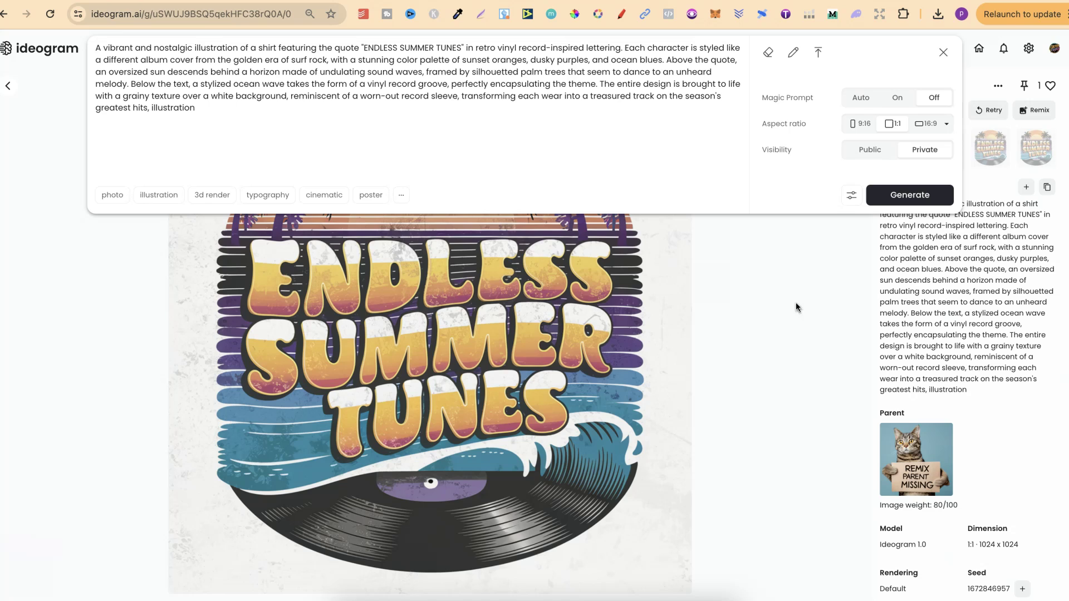
pyautogui.moveTo(475, 389)
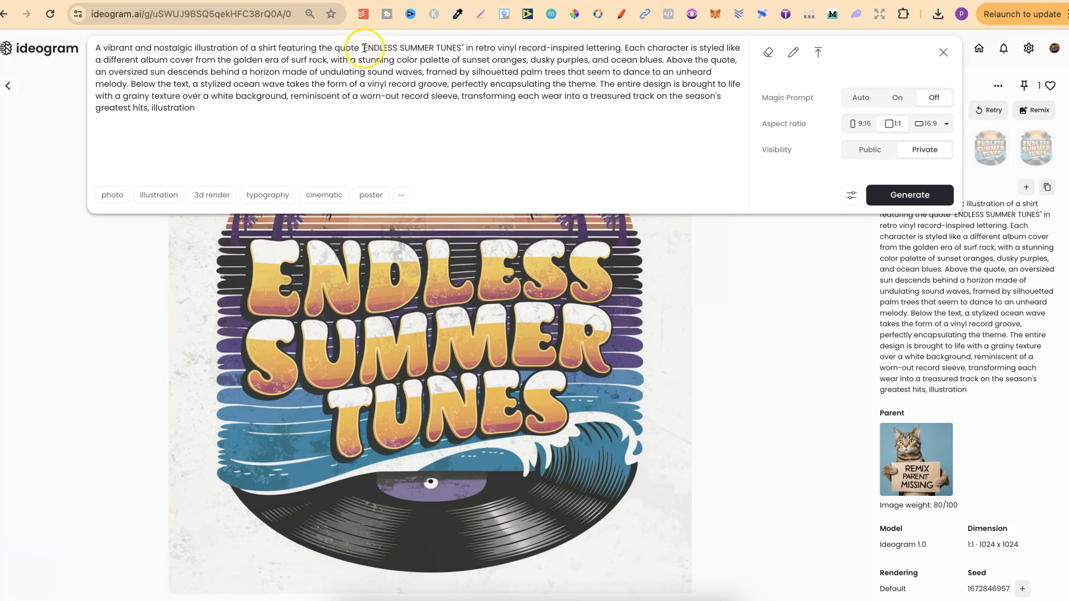
pyautogui.doubleClick(411, 48)
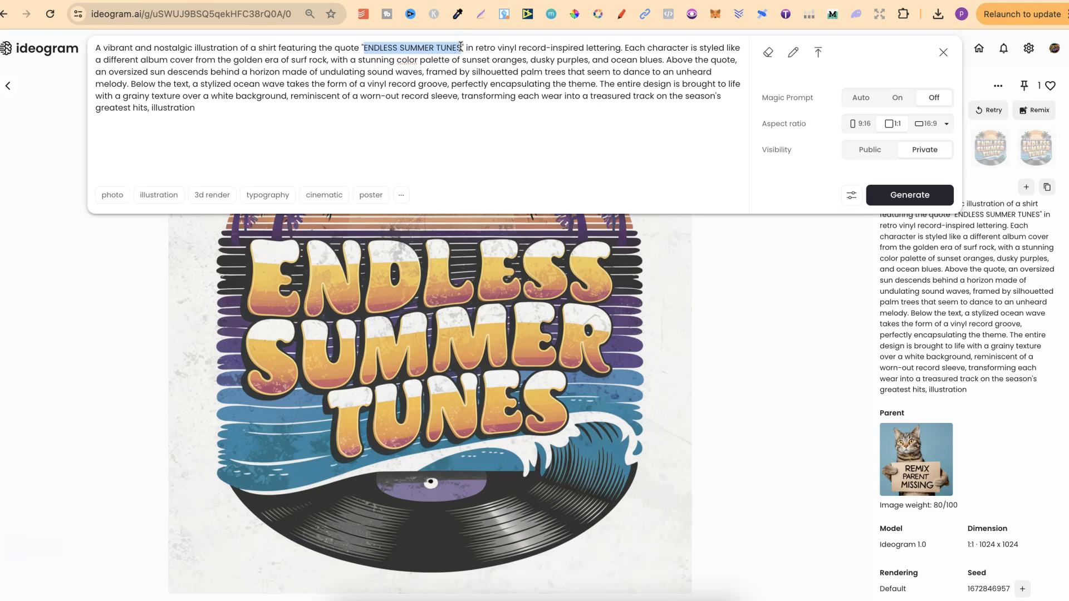
pyautogui.moveTo(505, 87)
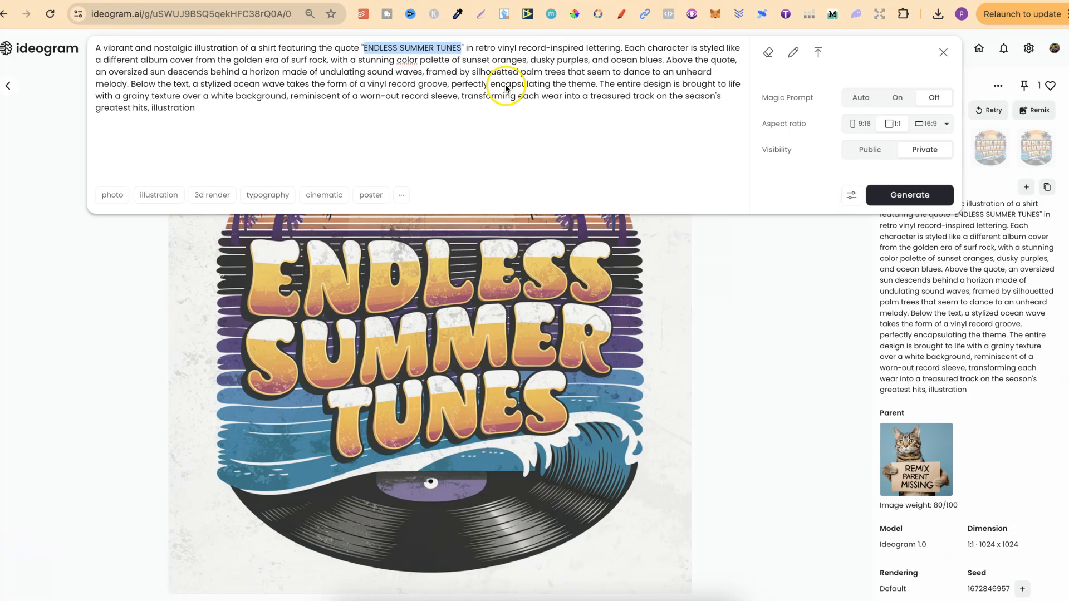
pyautogui.moveTo(497, 63)
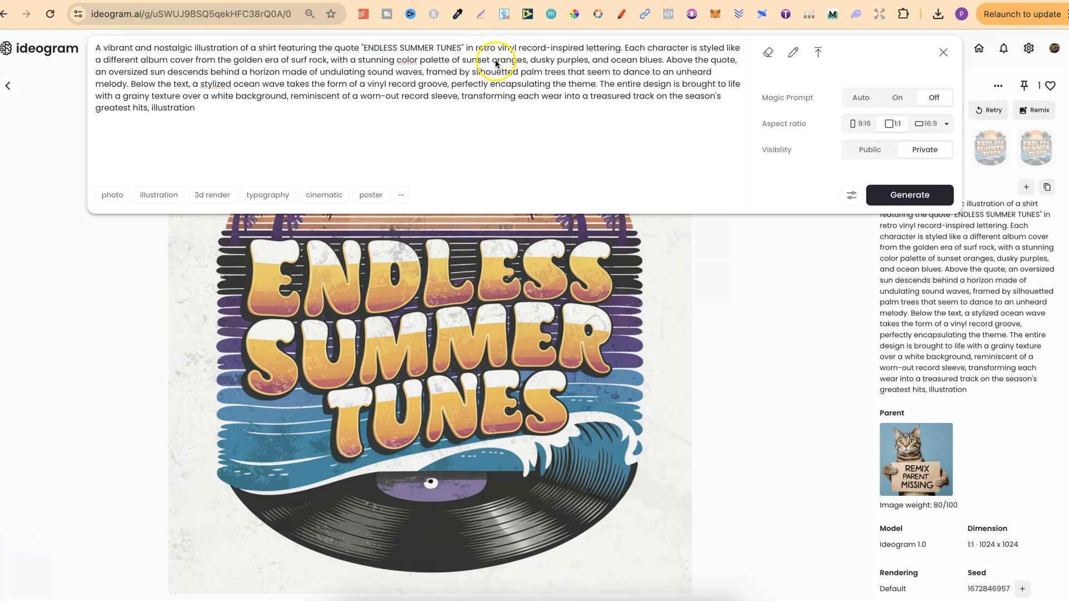
pyautogui.moveTo(639, 62)
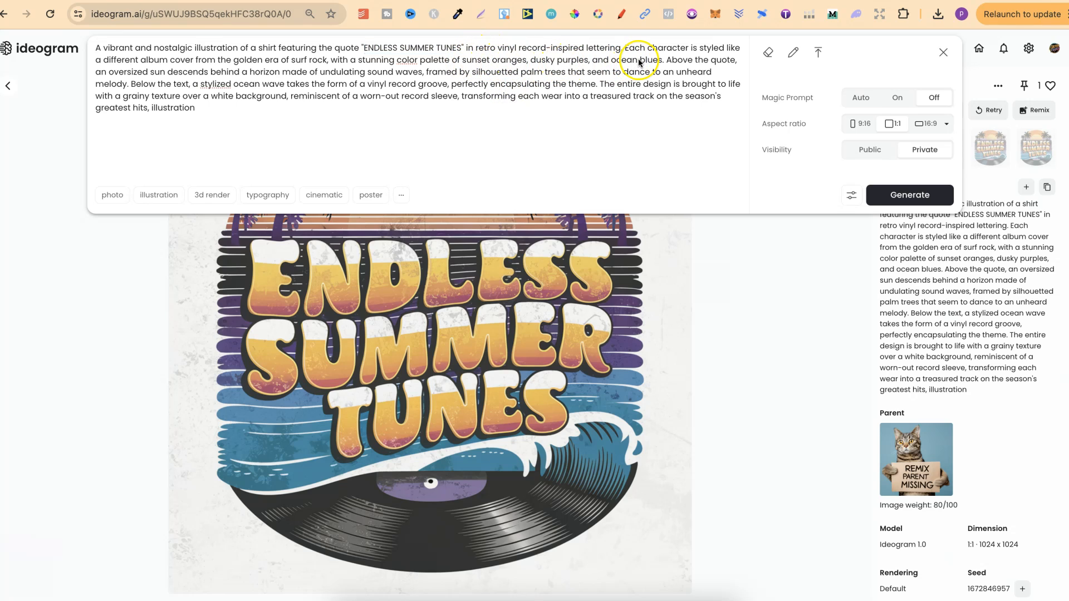
pyautogui.moveTo(648, 64)
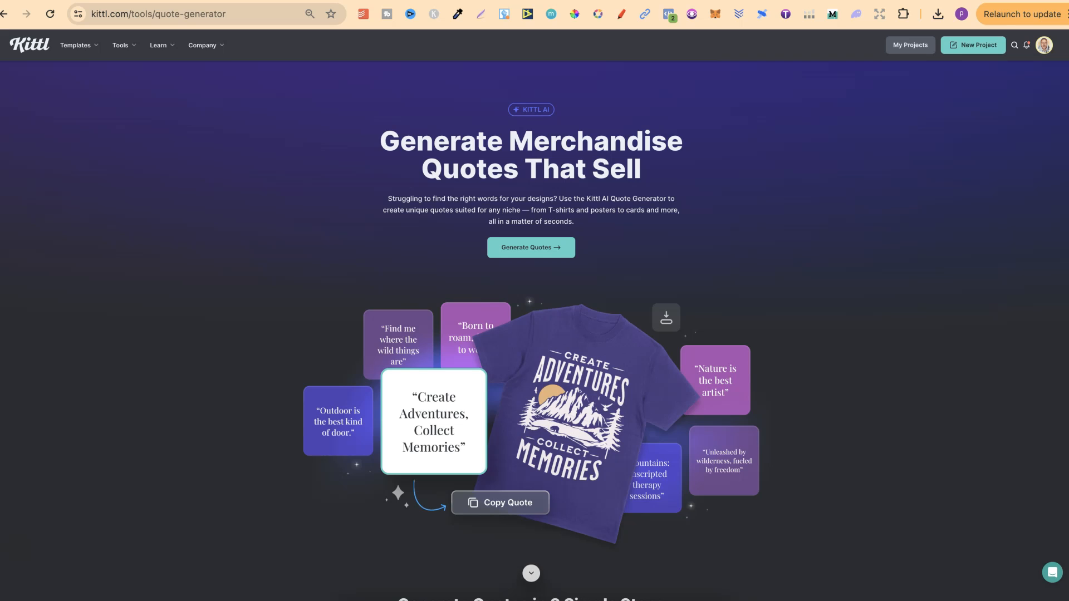
pyautogui.moveTo(639, 7)
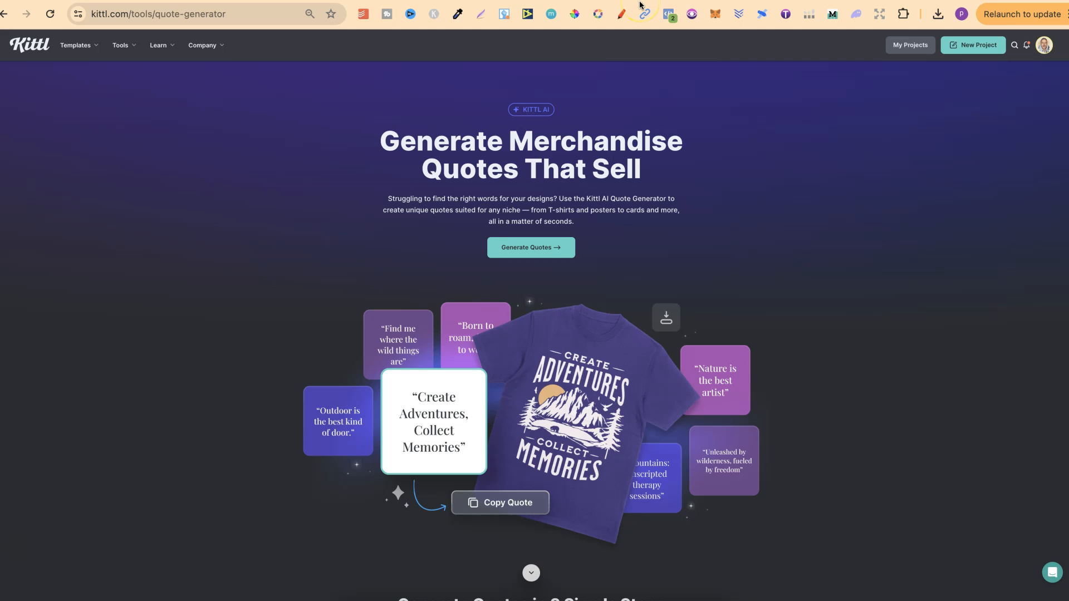
pyautogui.moveTo(296, 148)
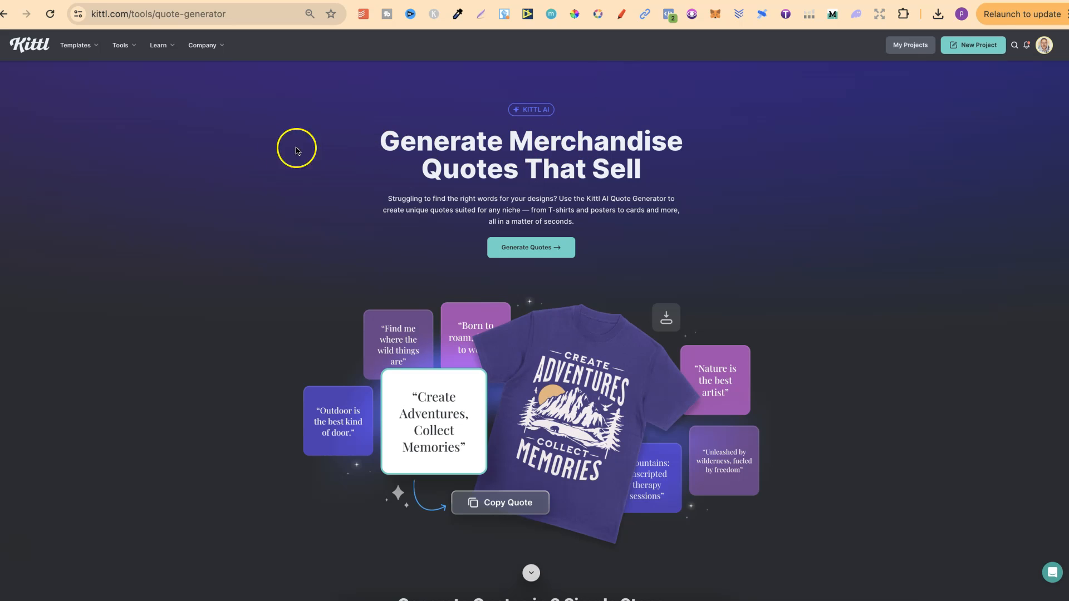
pyautogui.click(120, 44)
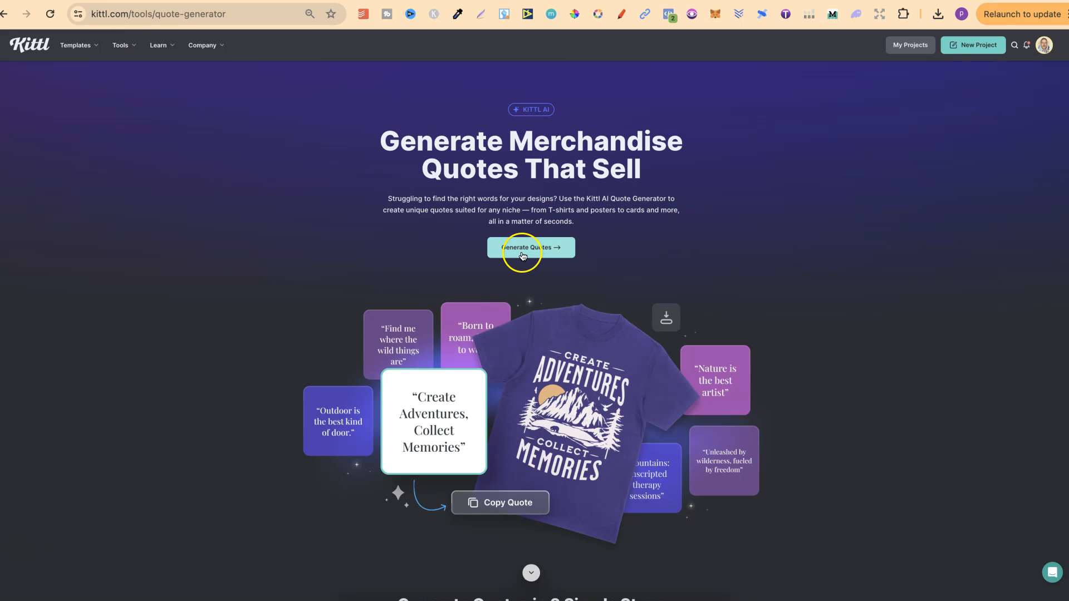
# Step: Start a new quote generation with 'summer' entered as the custom niche
pyautogui.click(530, 247)
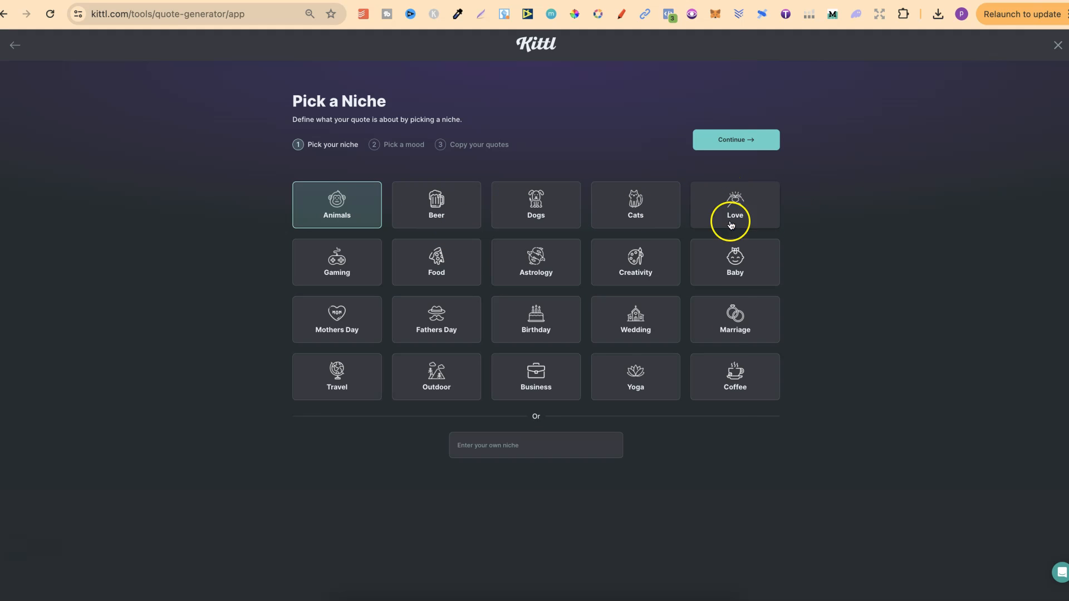
pyautogui.moveTo(625, 286)
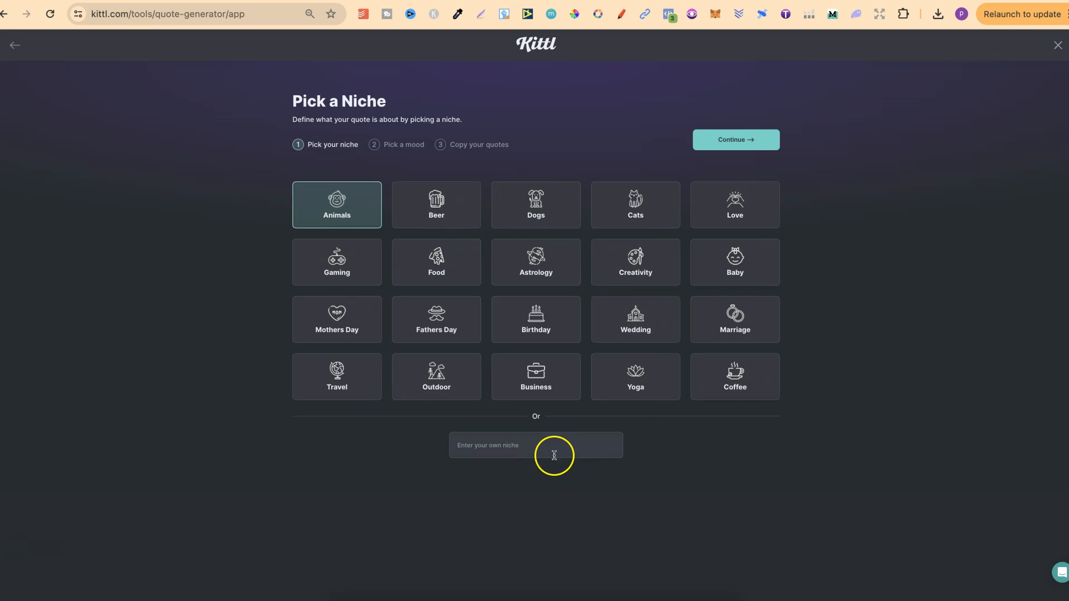
pyautogui.click(536, 445)
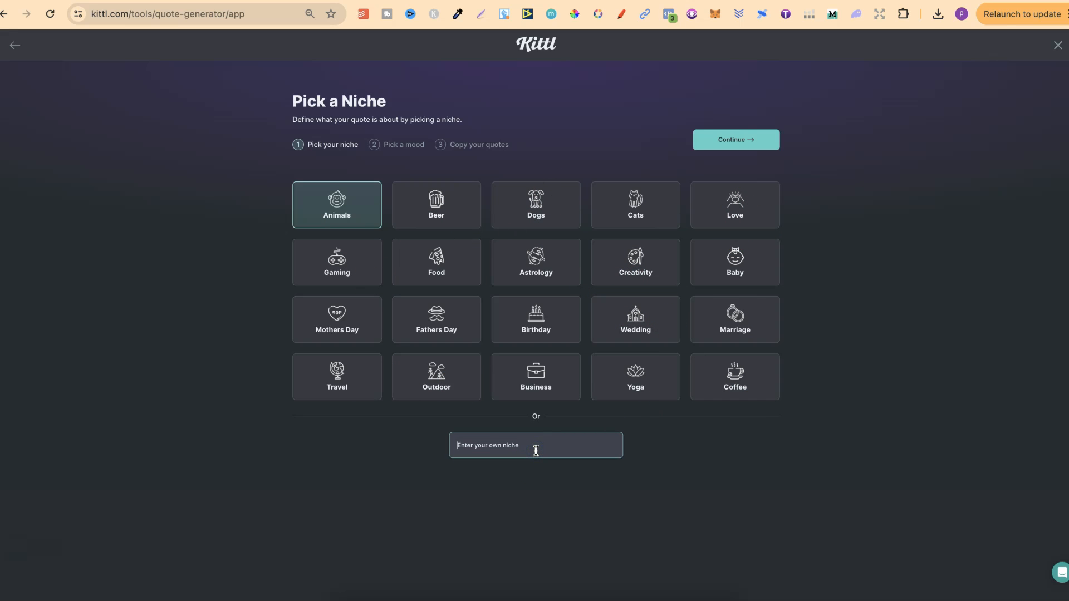
pyautogui.moveTo(666, 447)
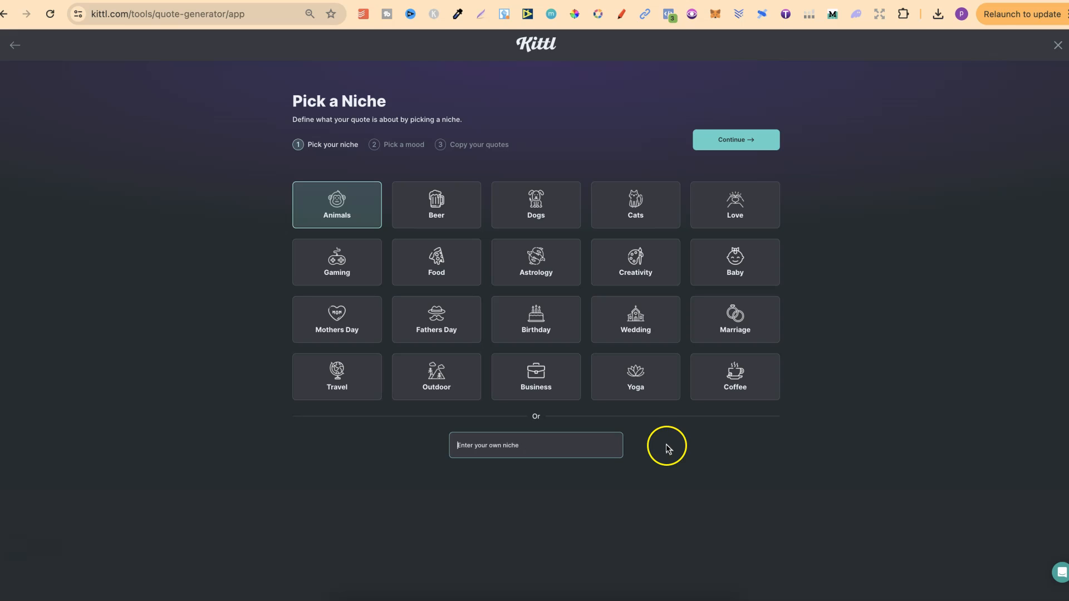
pyautogui.click(549, 446)
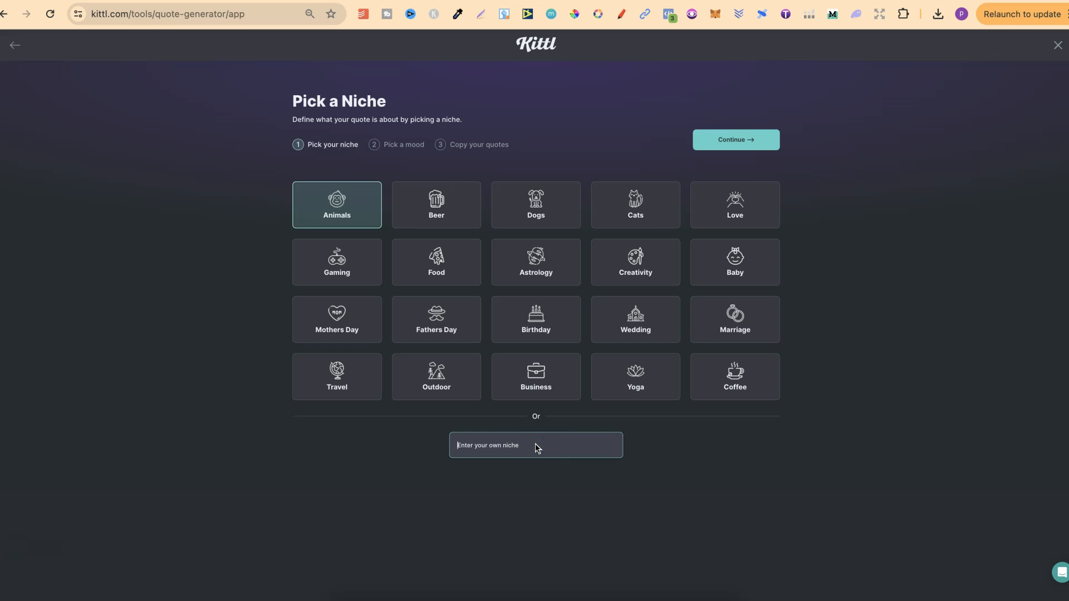
pyautogui.write('summer')
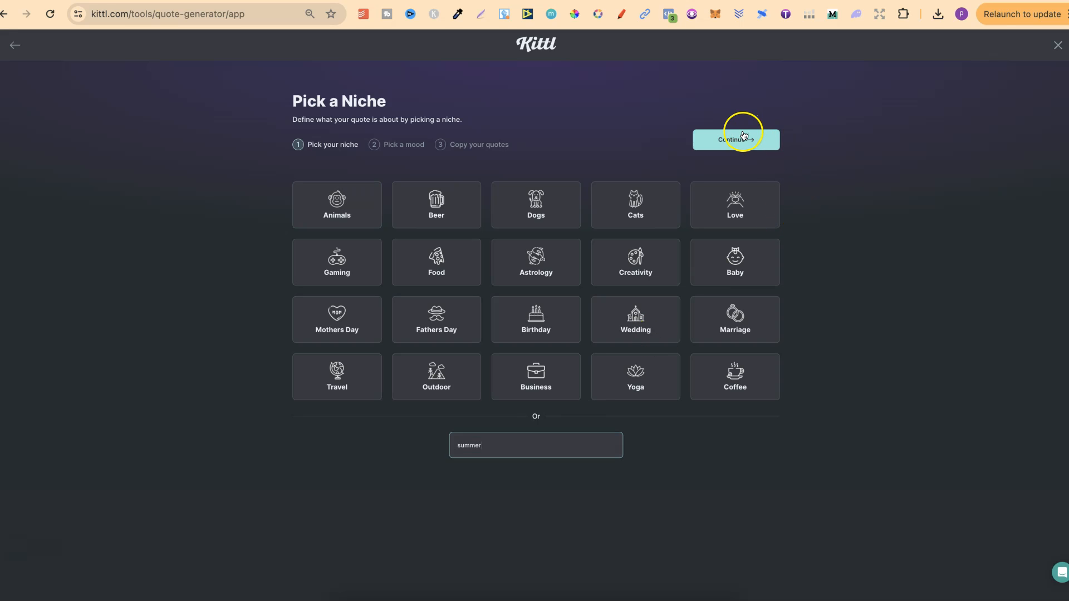
# Step: Continue with the Funny mood and 2-4 words, and generate the summer quotes
pyautogui.click(735, 140)
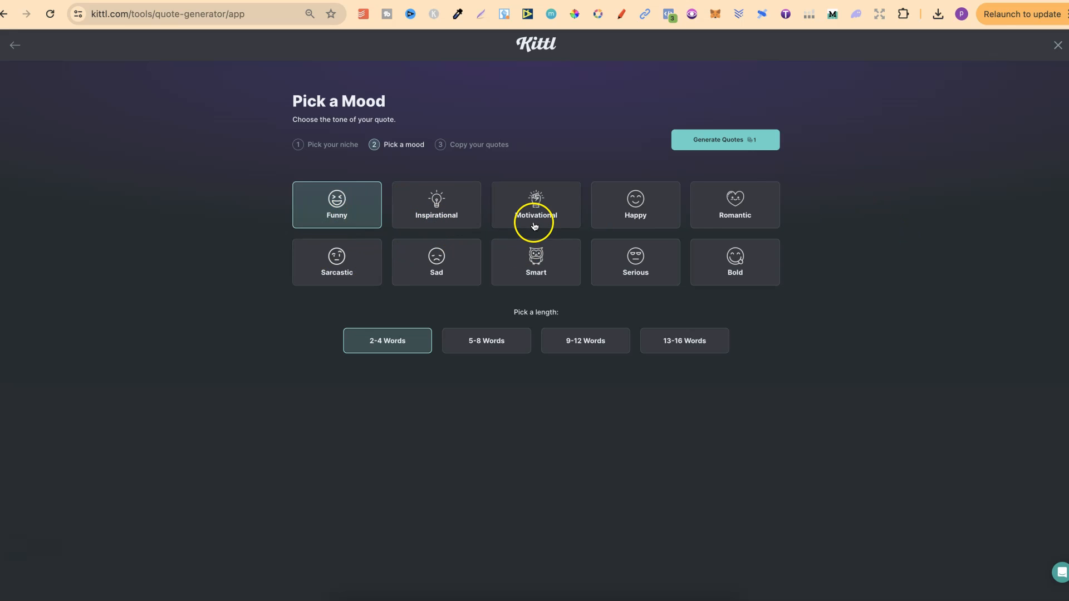
pyautogui.moveTo(477, 318)
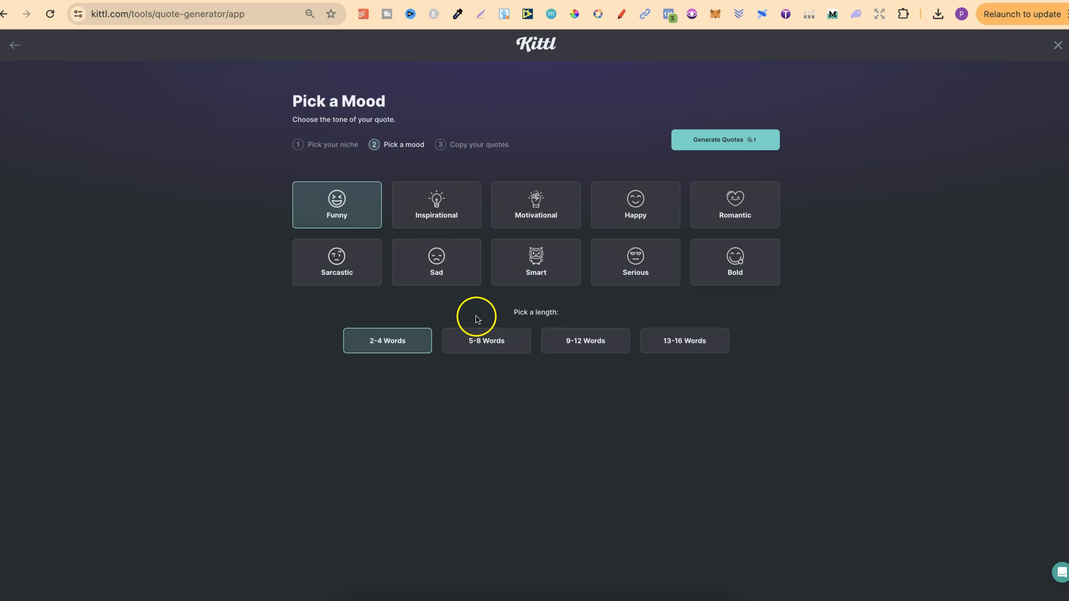
pyautogui.moveTo(372, 228)
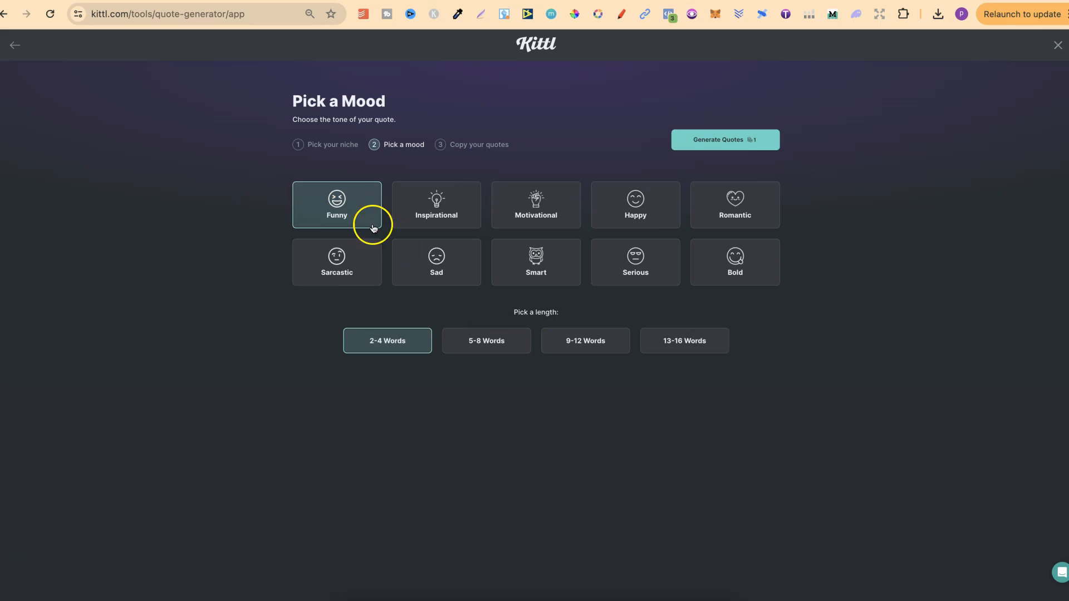
pyautogui.moveTo(704, 150)
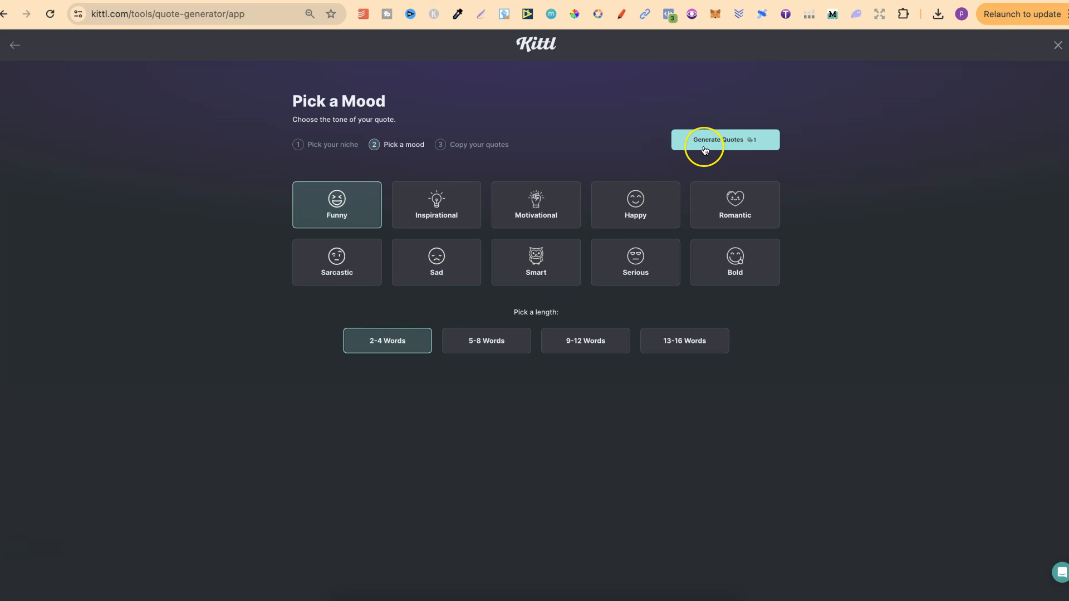
pyautogui.click(724, 140)
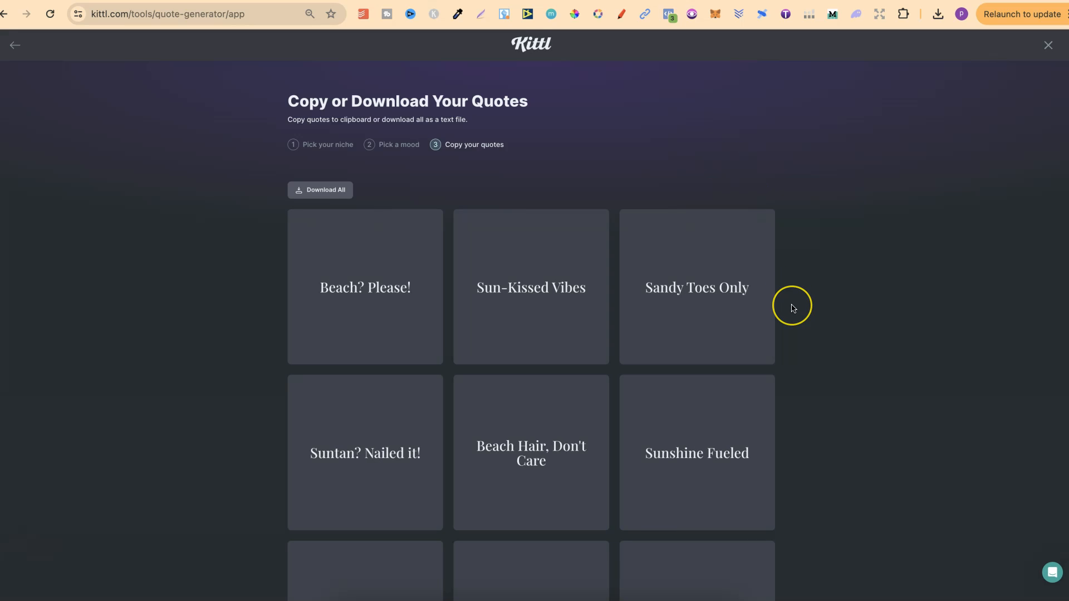
# Step: Review the generated quote cards and copy the 'Sun-Kissed Vibes' quote
pyautogui.scroll(-3)
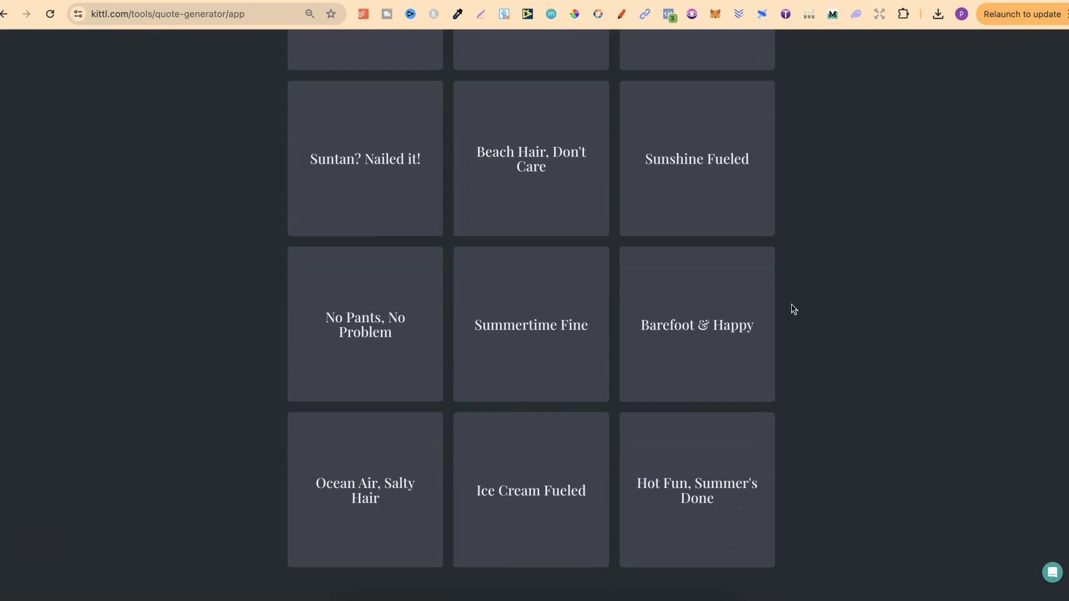
pyautogui.scroll(3)
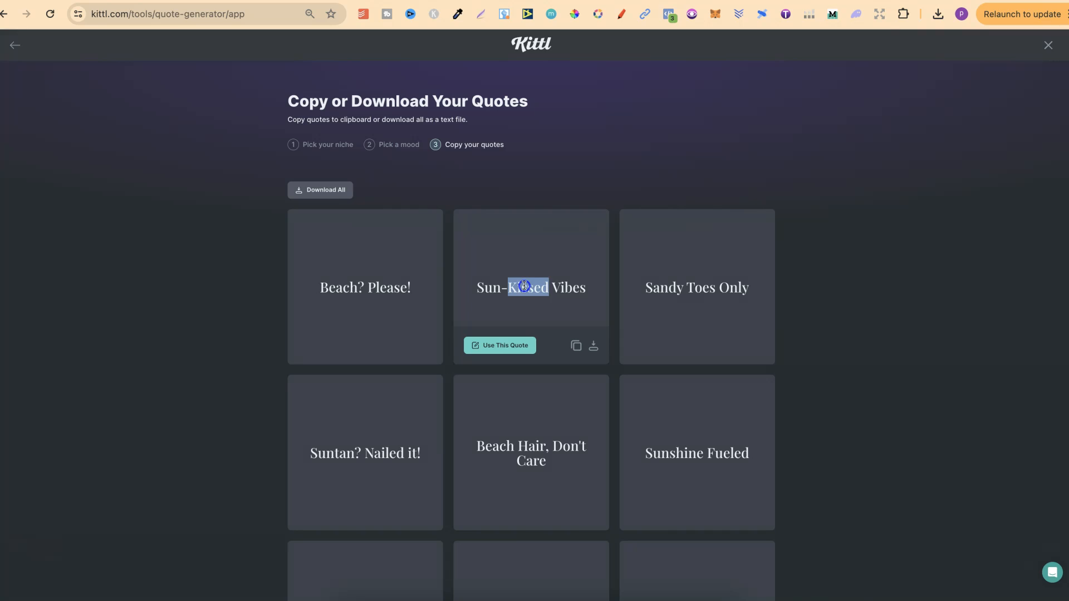
pyautogui.rightClick(530, 287)
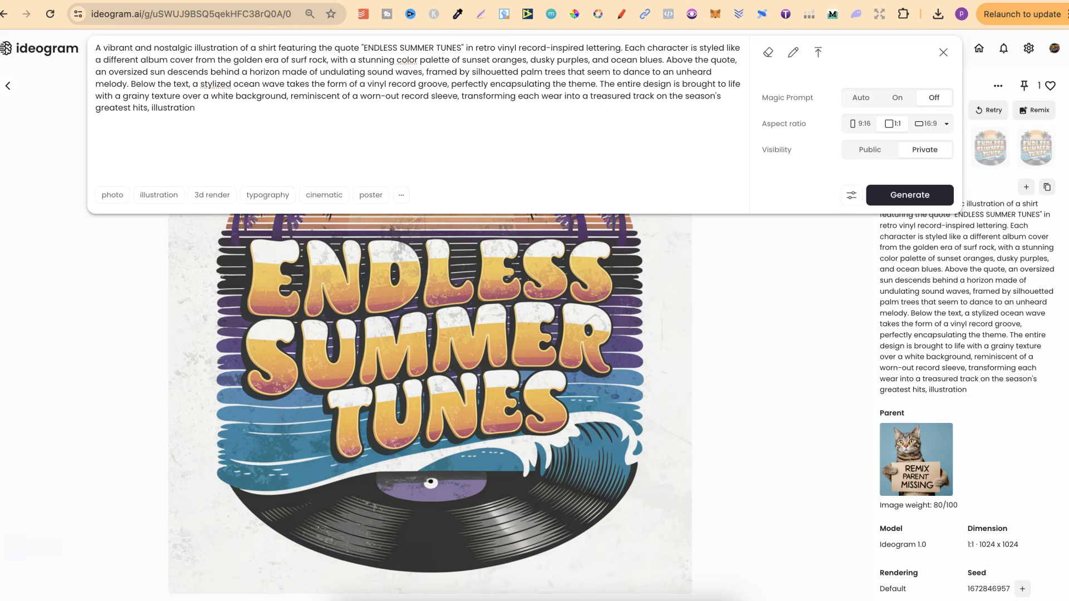
# Step: Replace 'ENDLESS SUMMER TUNES' in the prompt with the quote 'Sun-Kissed Vibes'
pyautogui.doubleClick(378, 47)
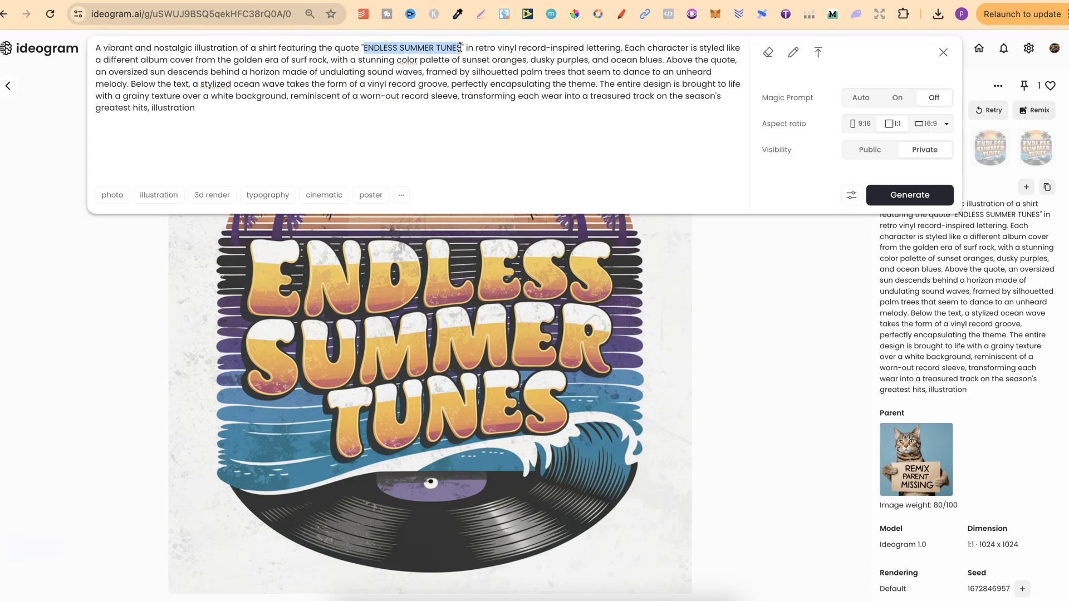
pyautogui.write('Sun-Kissed Vibes')
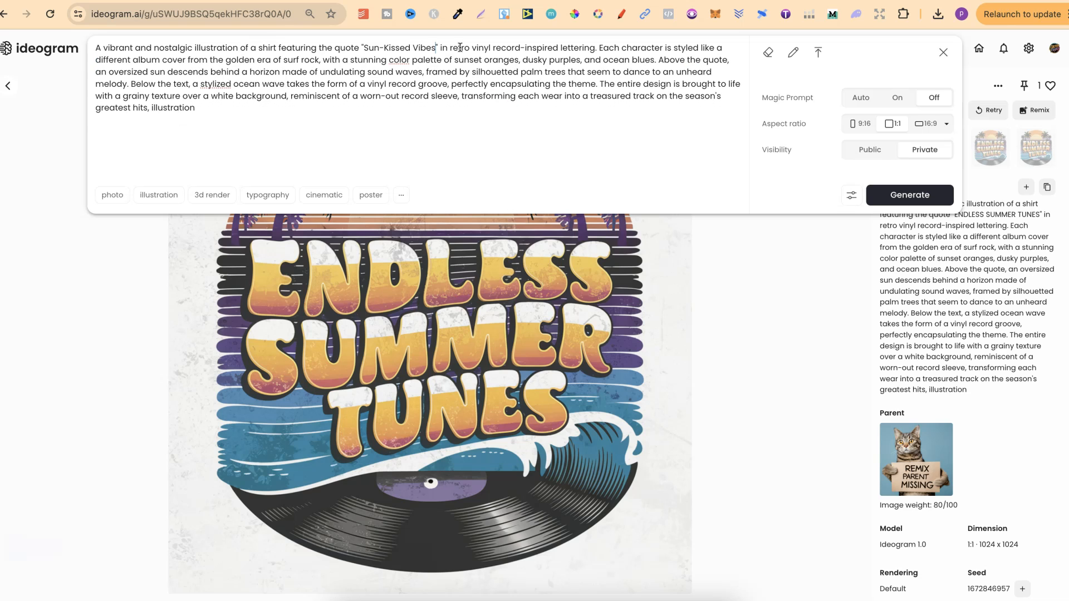
pyautogui.moveTo(372, 71)
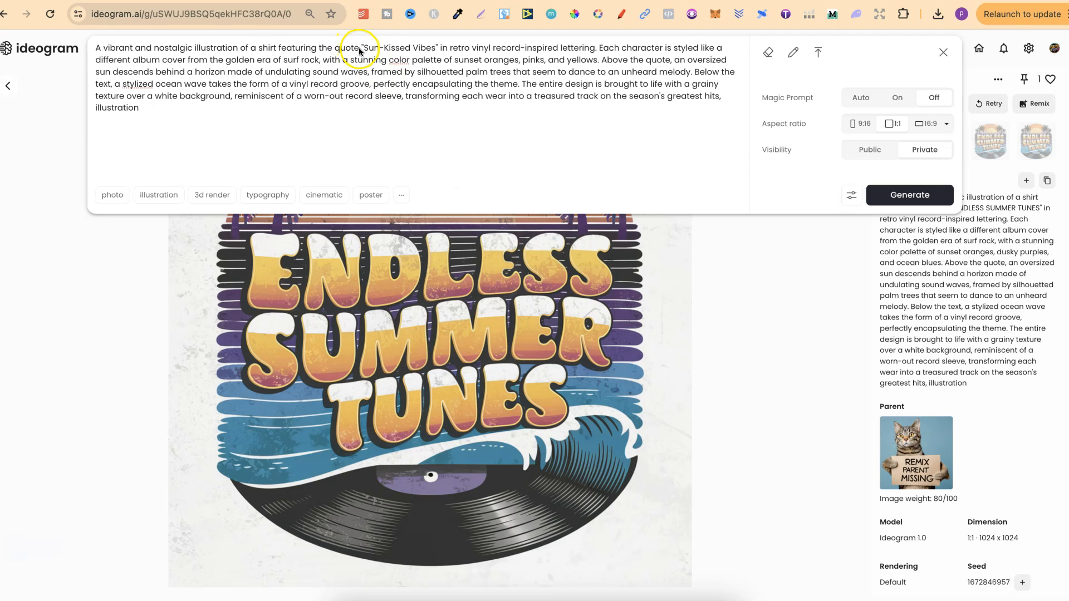
pyautogui.moveTo(539, 70)
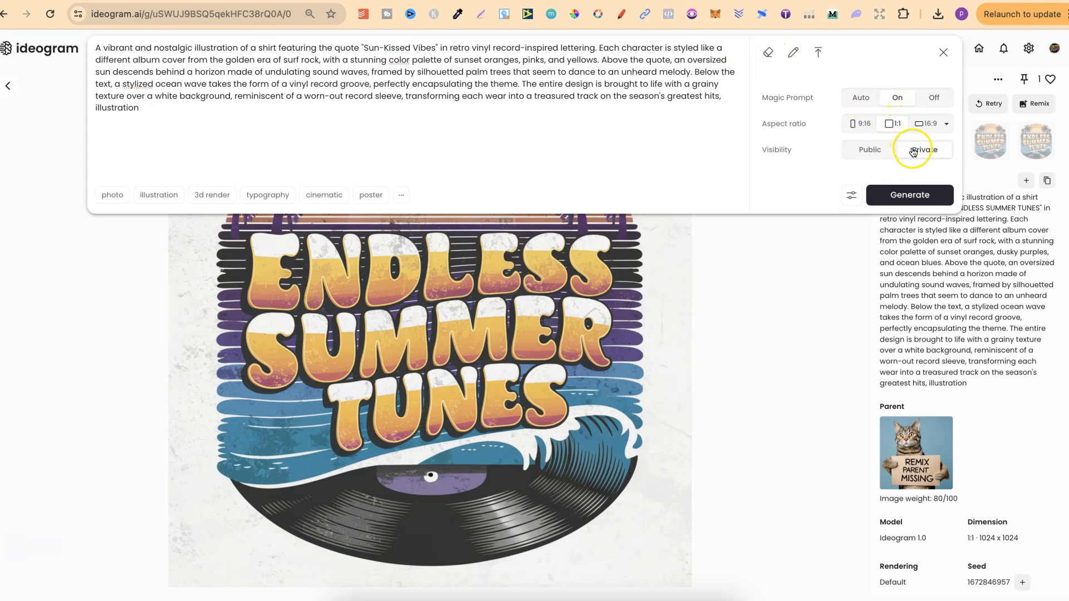
# Step: Generate the Sun-Kissed Vibes design publicly with the illustration style and no trailing 'illustration' word
pyautogui.click(870, 149)
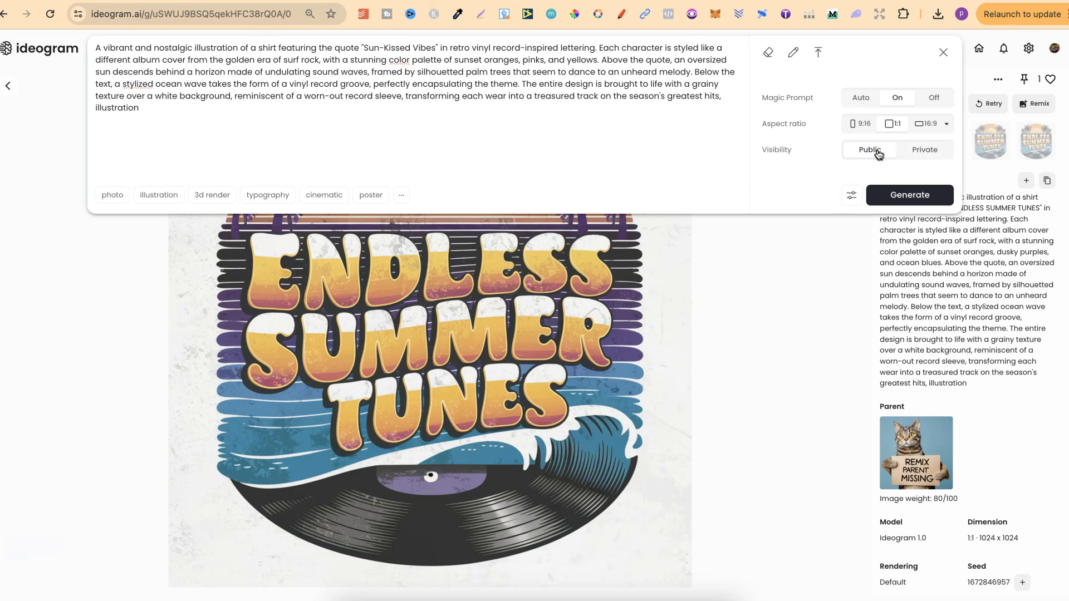
pyautogui.click(158, 195)
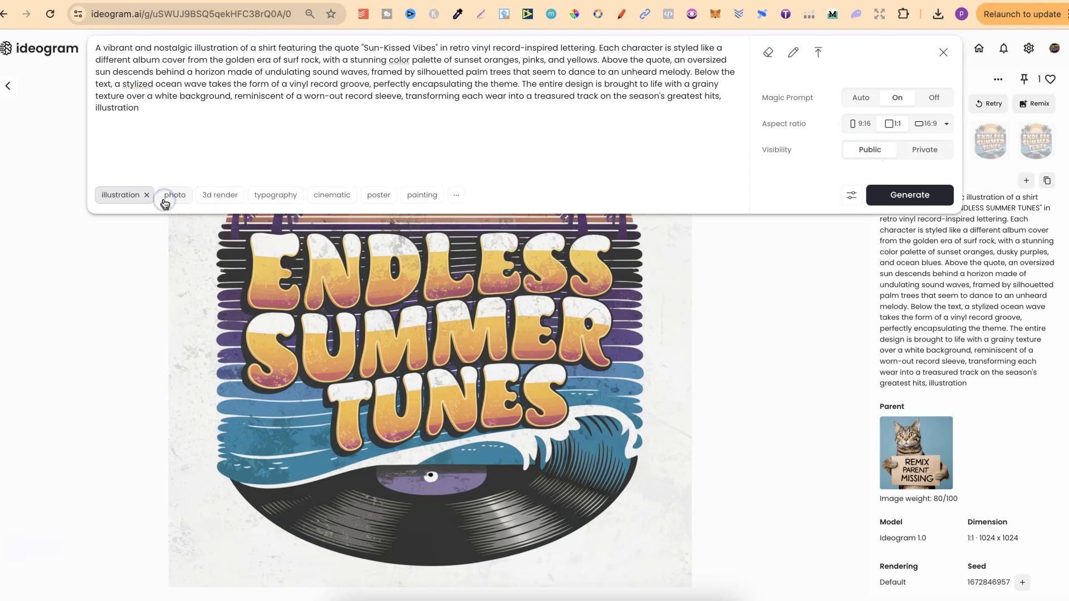
pyautogui.doubleClick(116, 108)
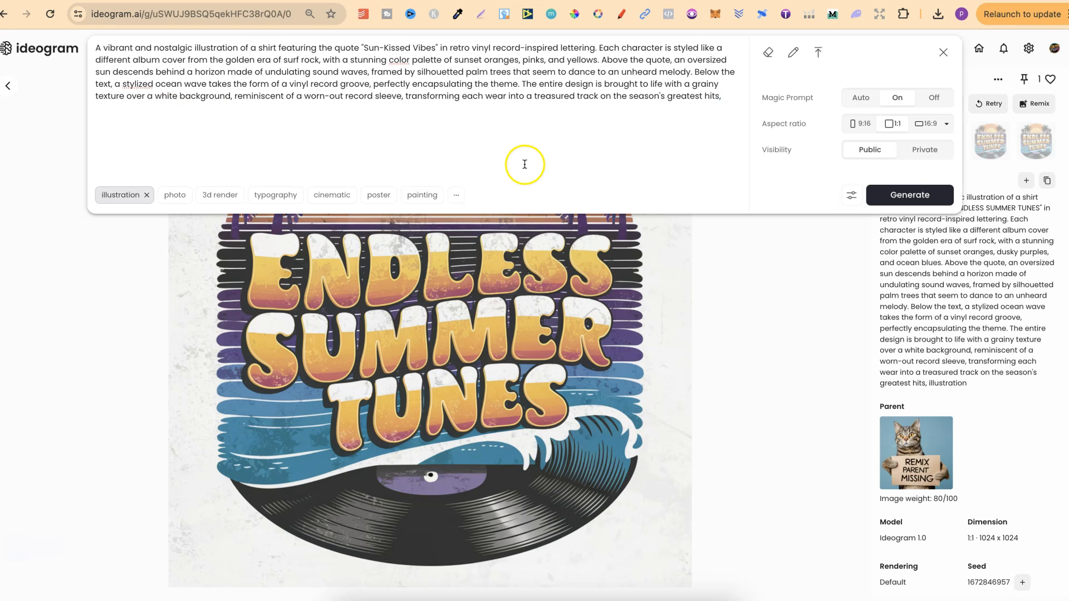
pyautogui.click(909, 193)
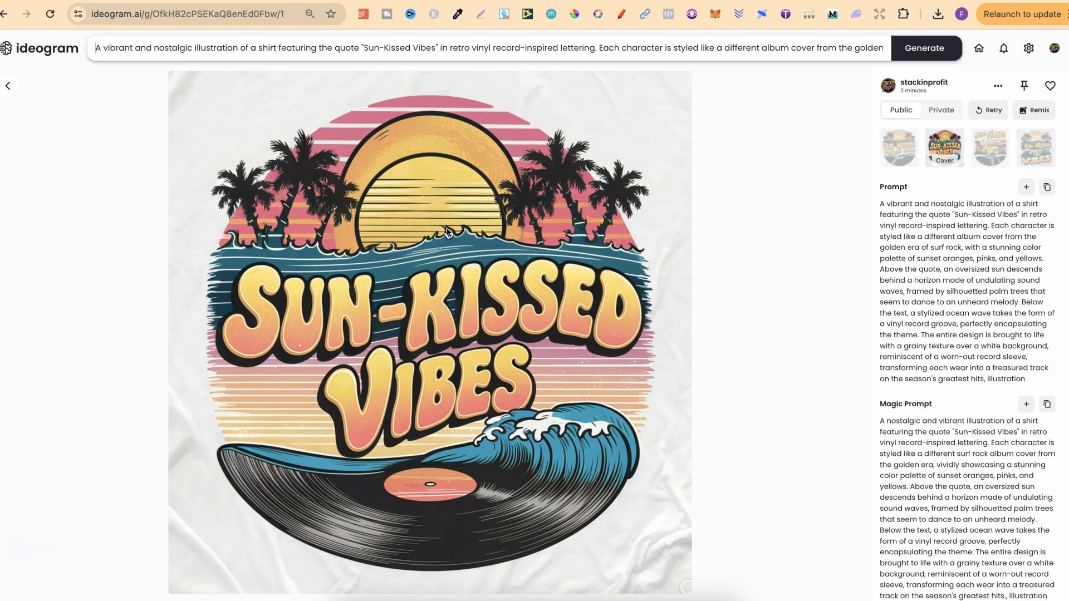
pyautogui.moveTo(448, 233)
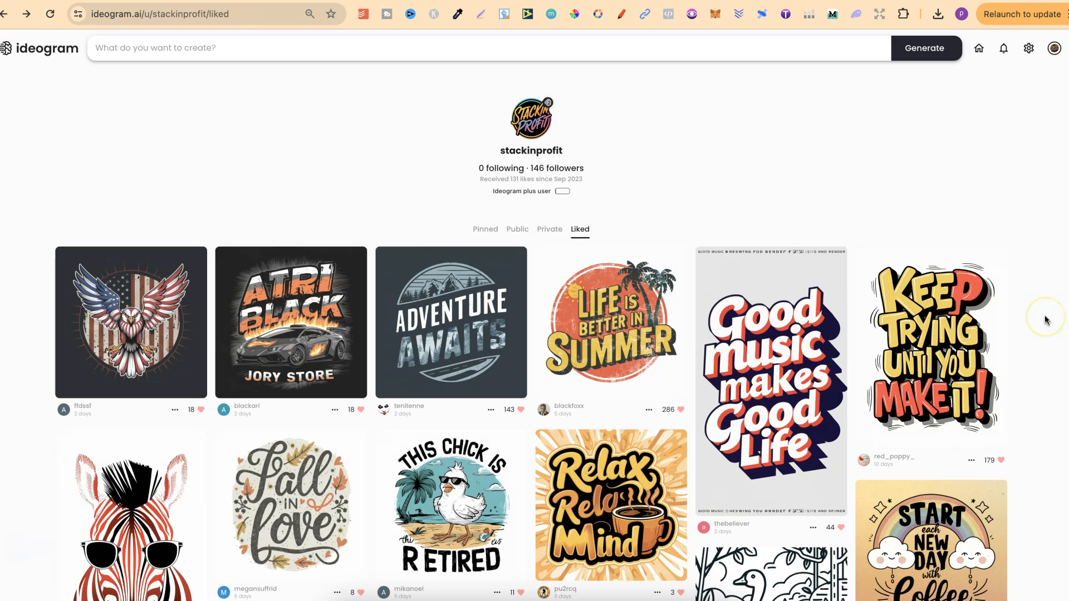
pyautogui.moveTo(1046, 321)
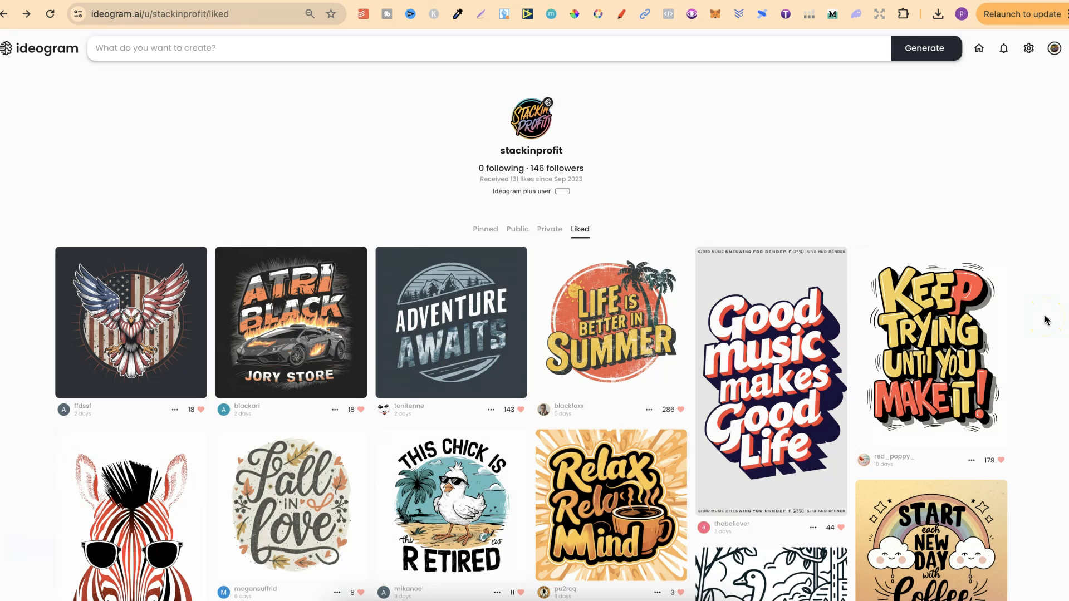
pyautogui.moveTo(627, 332)
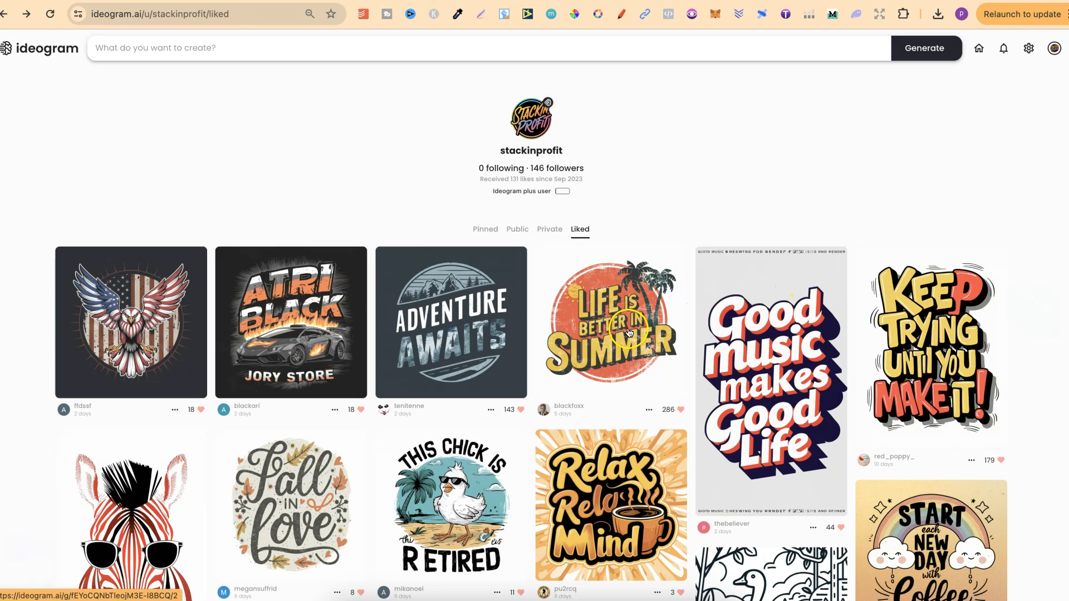
# Step: Open the liked LIFE IS BETTER IN SUMMER design from the profile's Liked tab
pyautogui.click(609, 321)
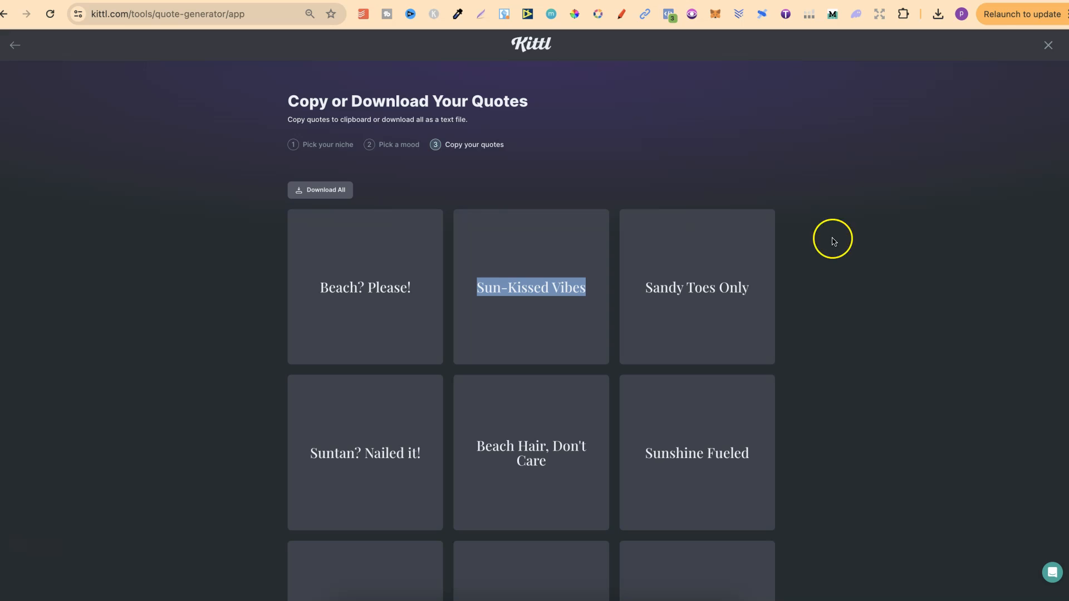
# Step: Scroll down Kittl's generated summer quote cards to pick another quote
pyautogui.scroll(-3)
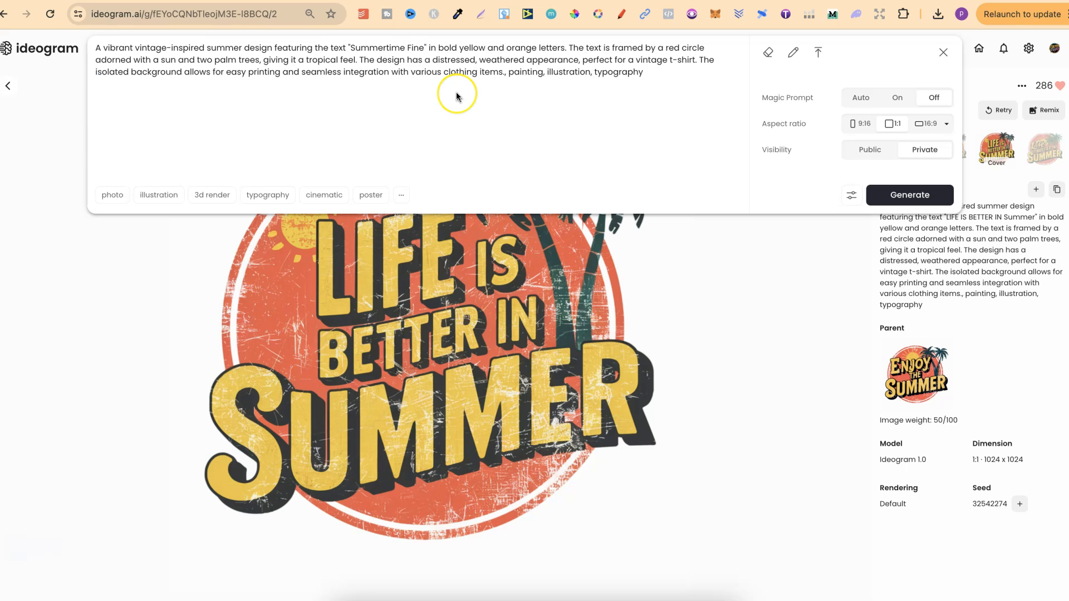
pyautogui.moveTo(456, 97)
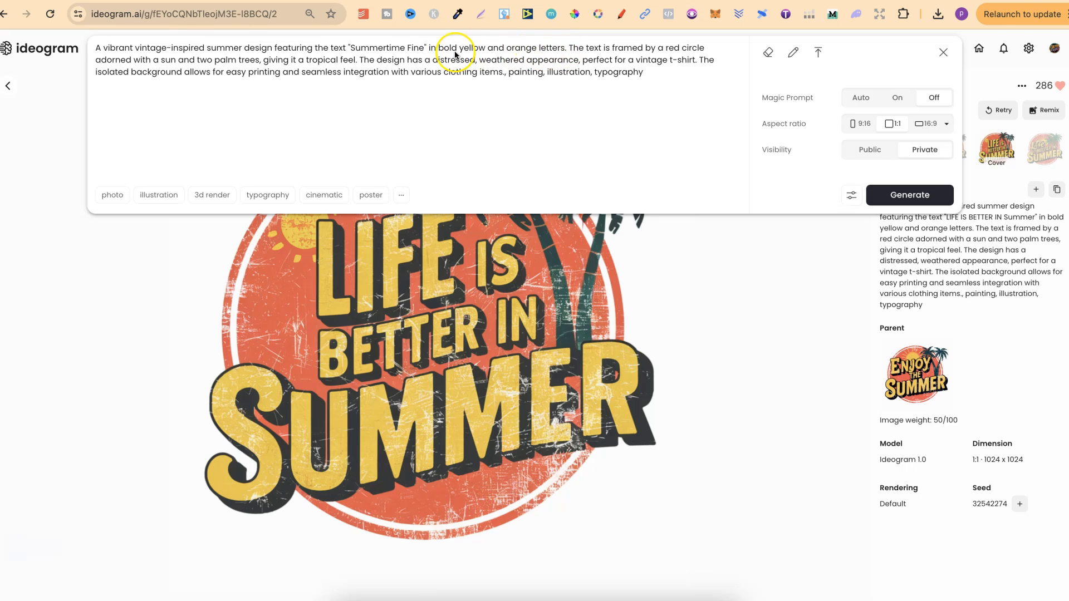
pyautogui.moveTo(472, 52)
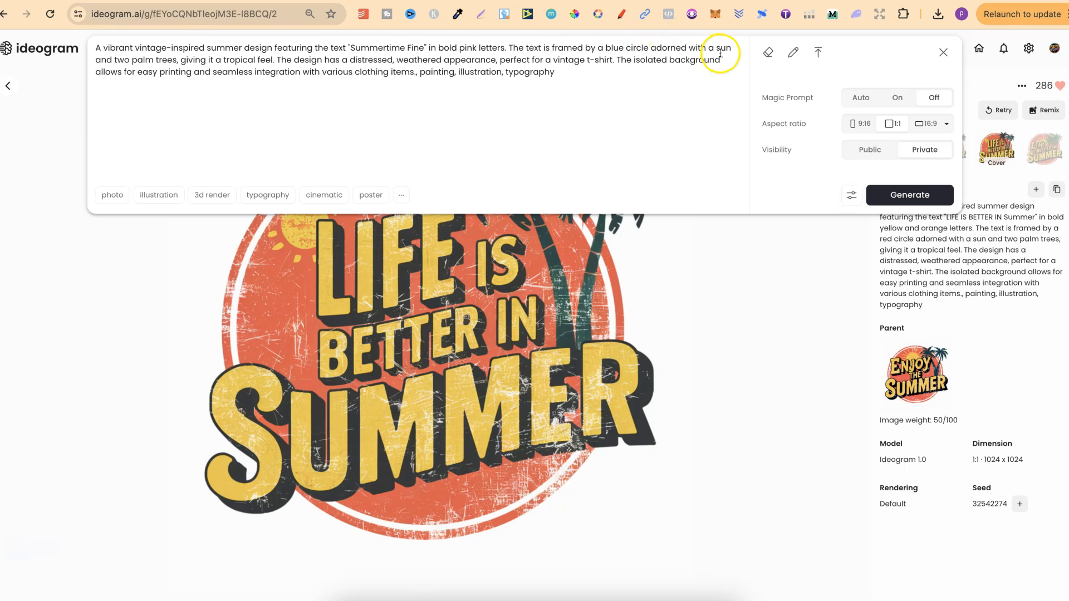
pyautogui.moveTo(429, 61)
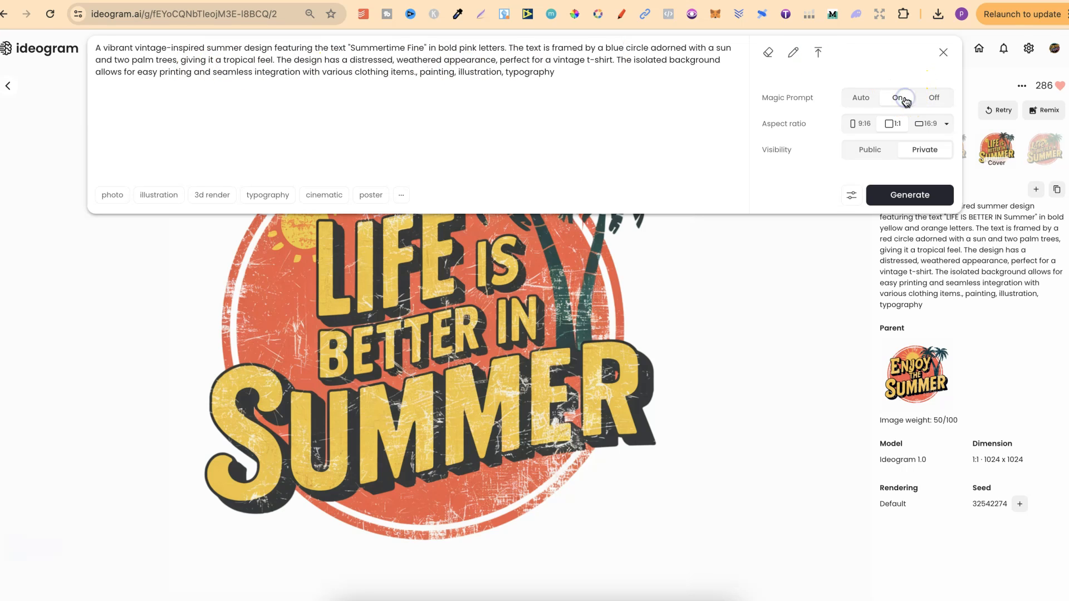
pyautogui.moveTo(167, 198)
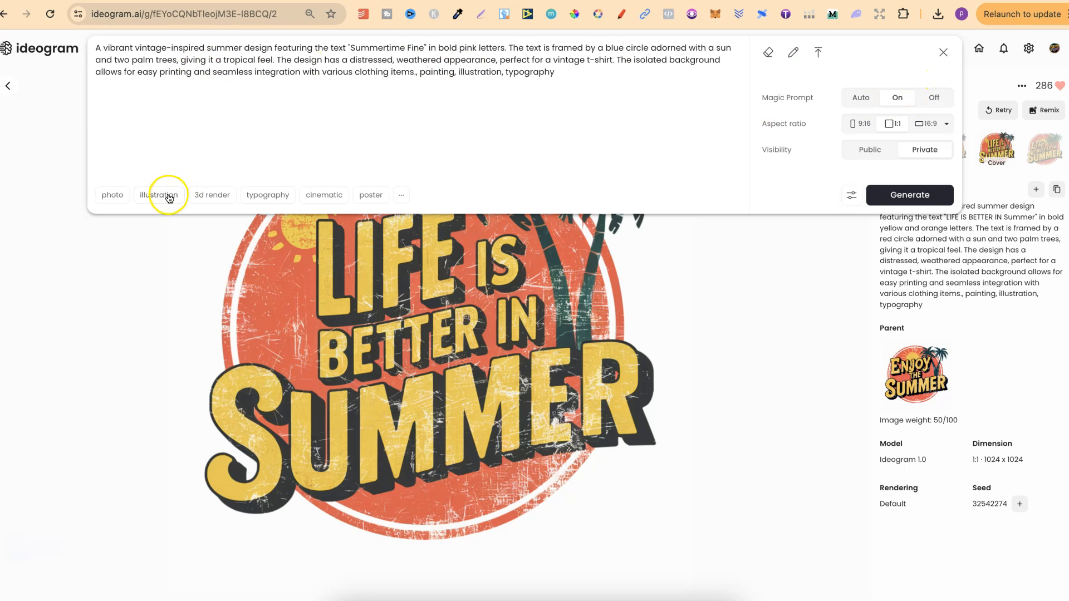
# Step: Generate the Summertime Fine design with illustration and typography styles applied
pyautogui.click(160, 195)
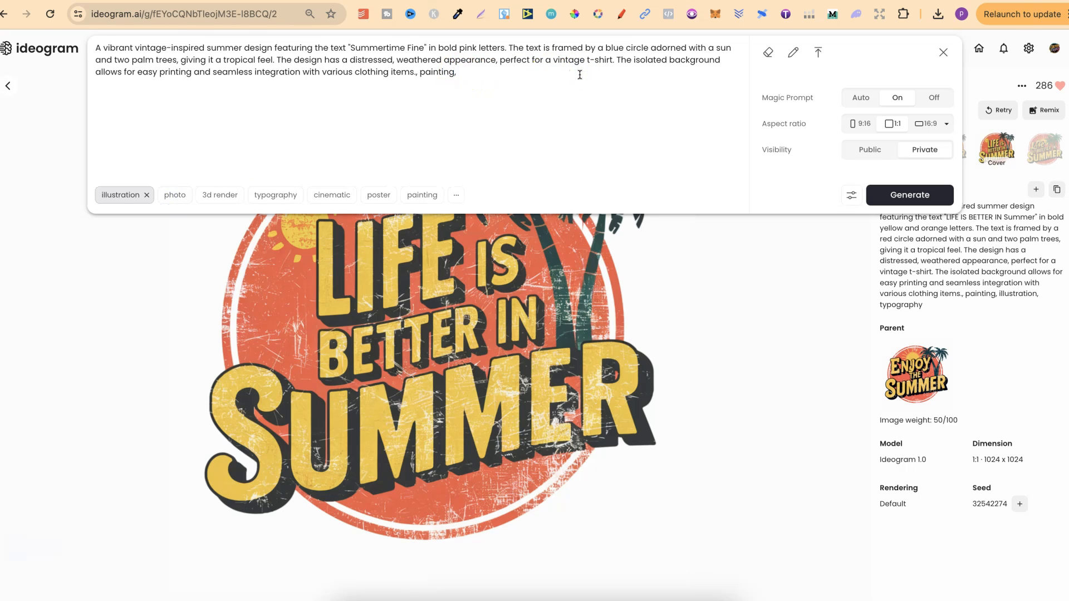
pyautogui.click(275, 195)
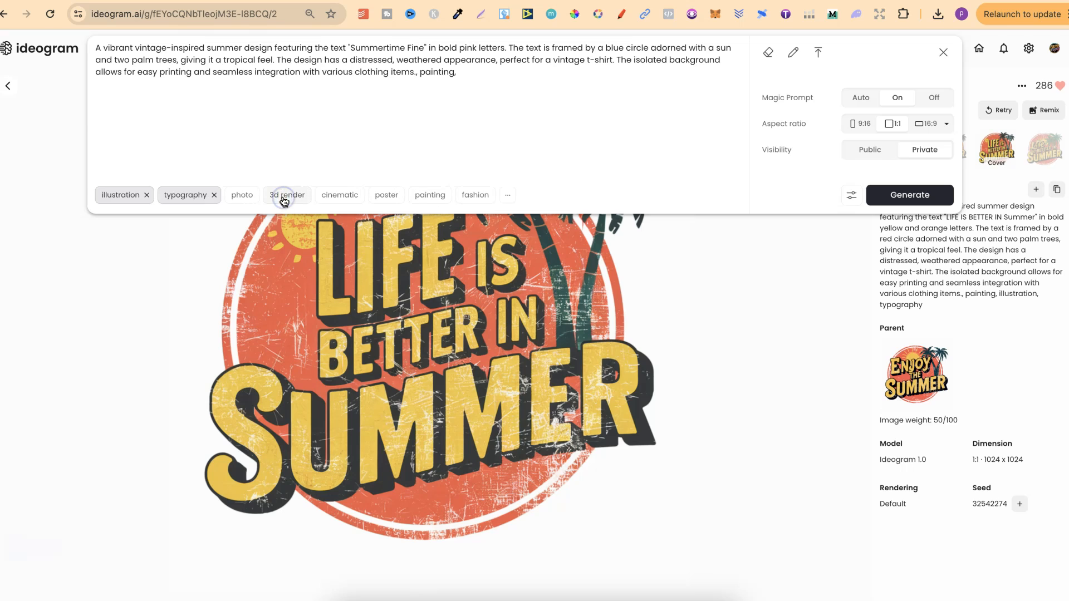
pyautogui.moveTo(845, 164)
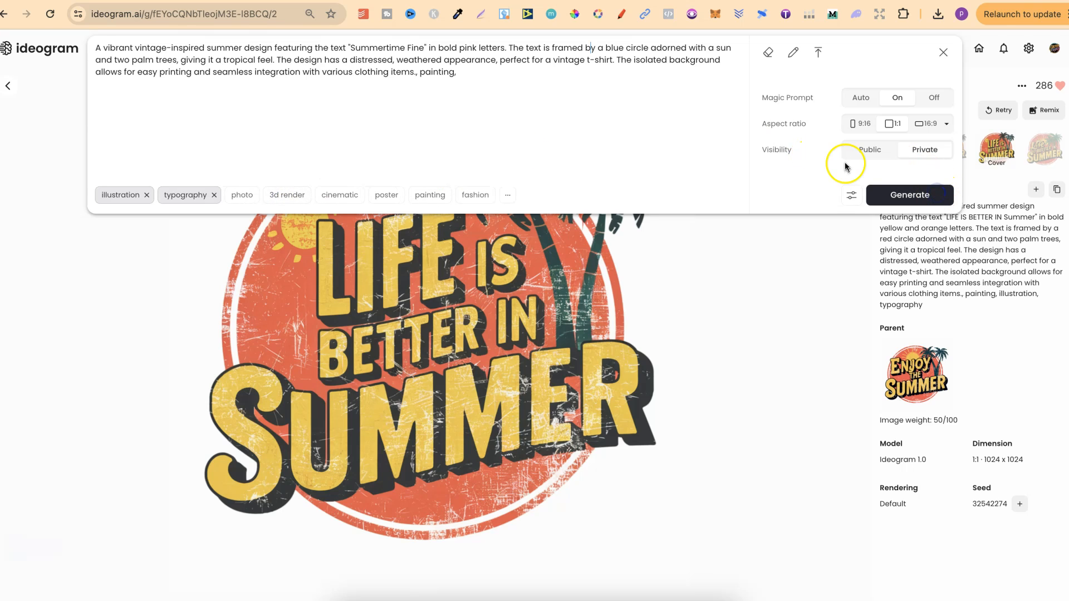
pyautogui.moveTo(918, 181)
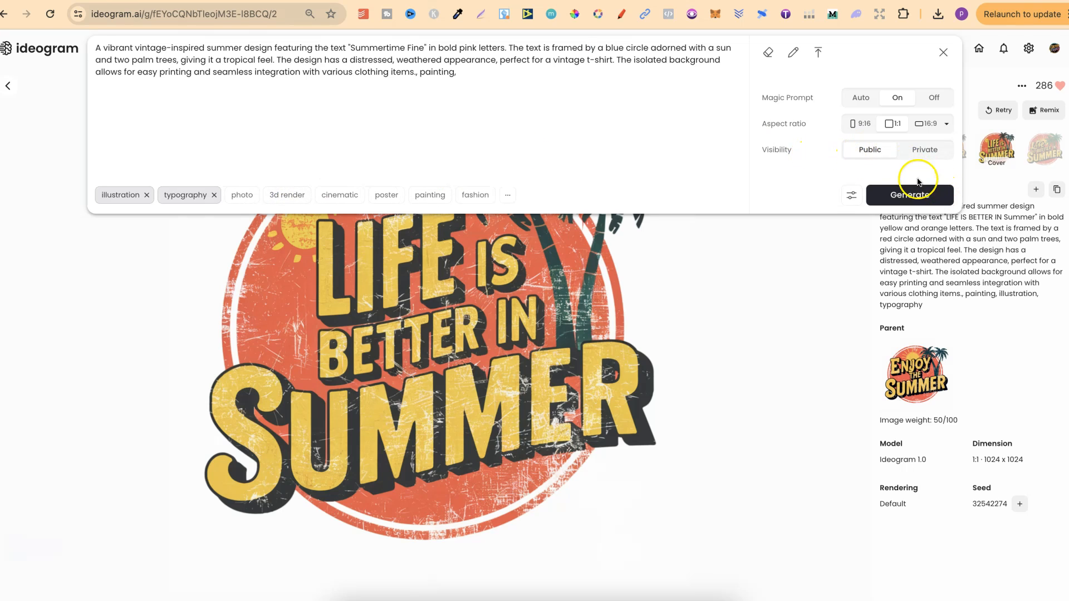
pyautogui.click(908, 194)
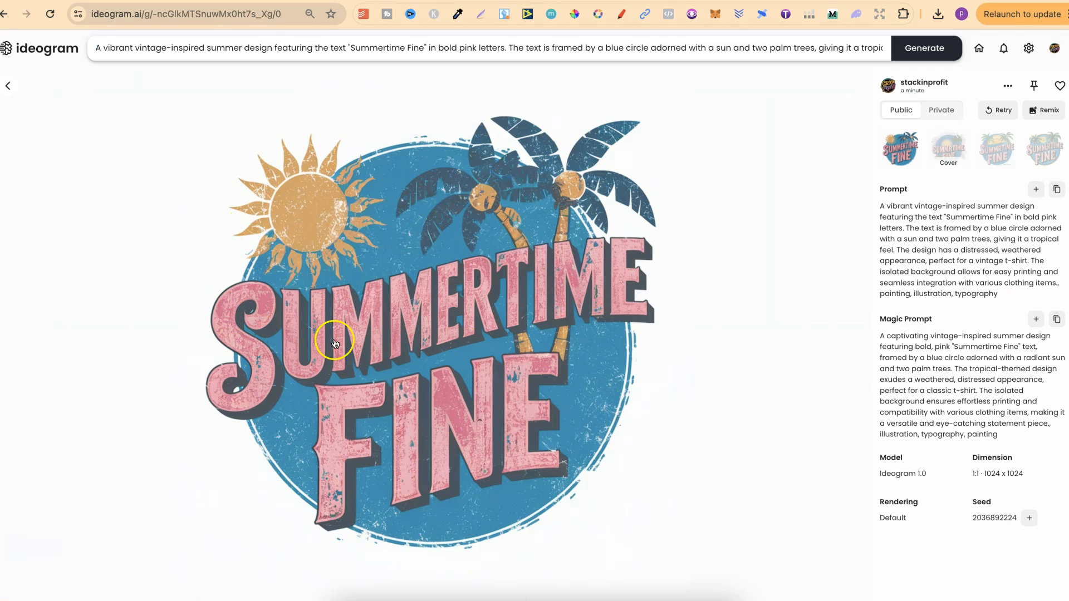
pyautogui.moveTo(581, 269)
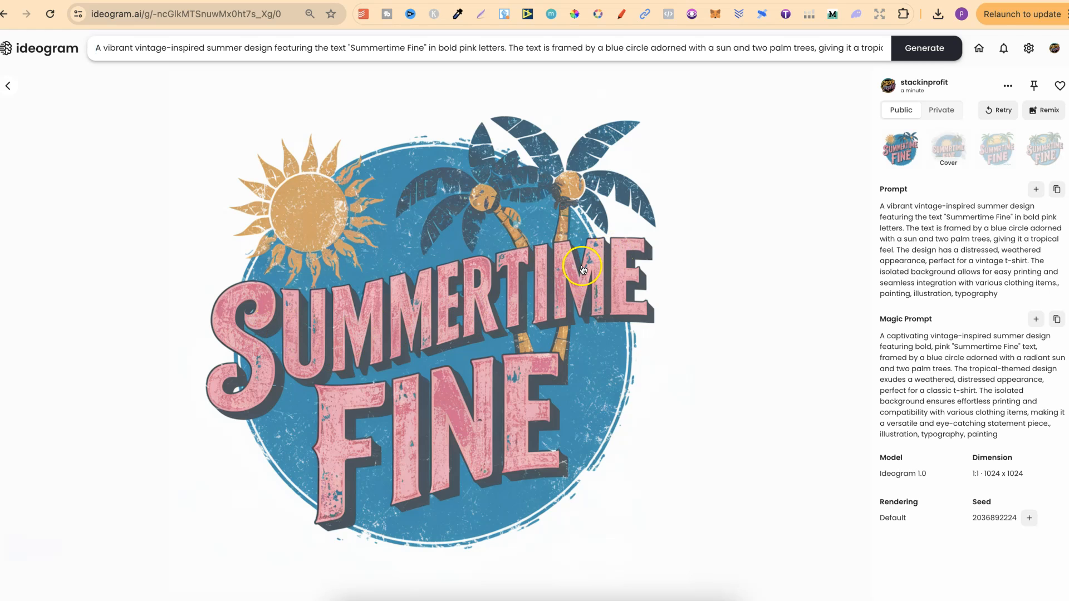
pyautogui.moveTo(581, 266)
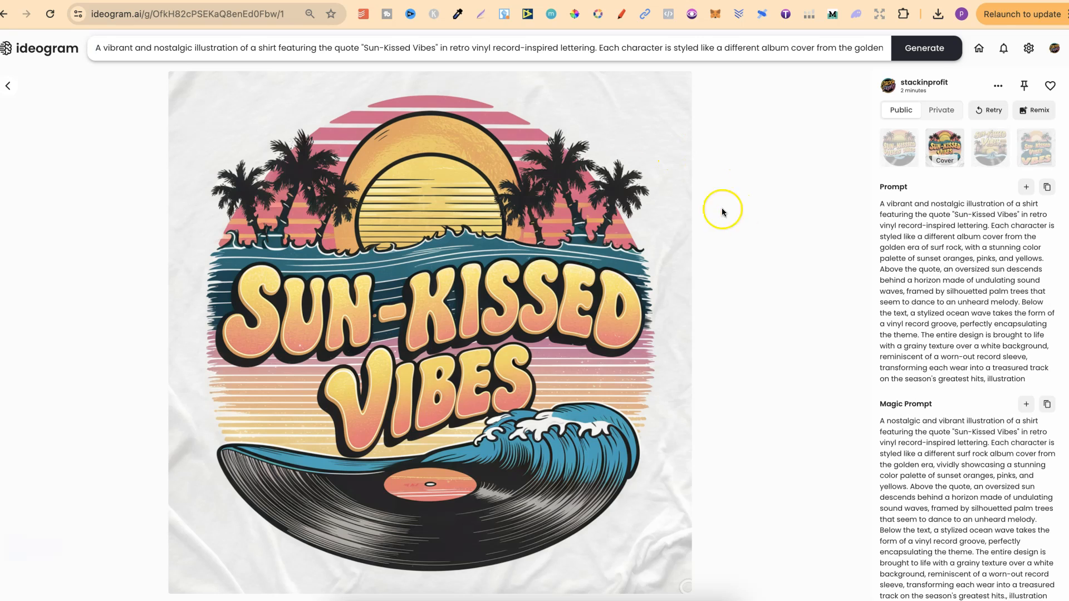
pyautogui.moveTo(265, 280)
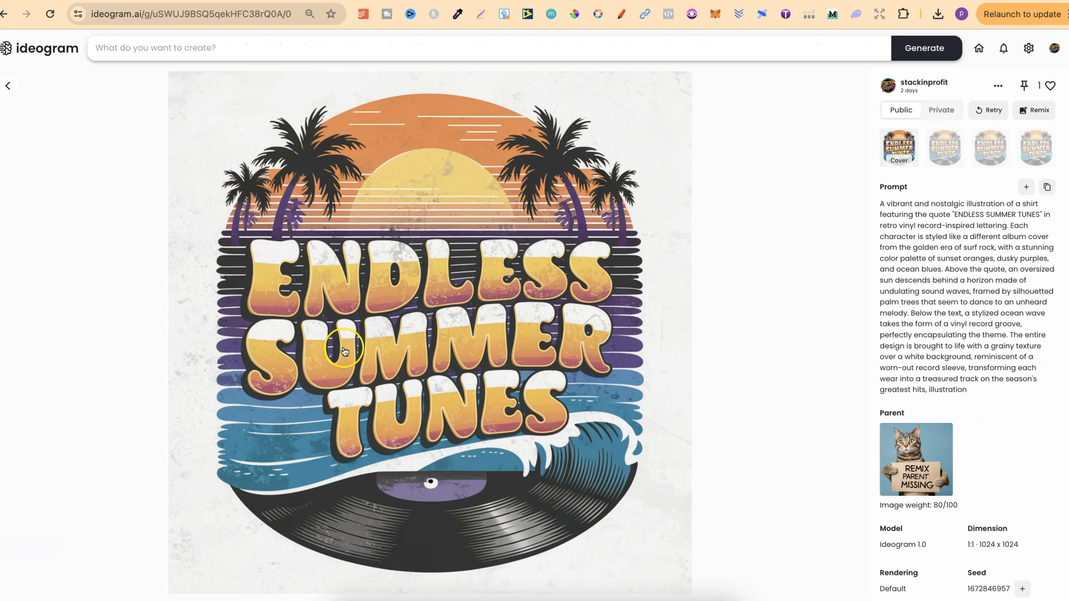
pyautogui.moveTo(633, 249)
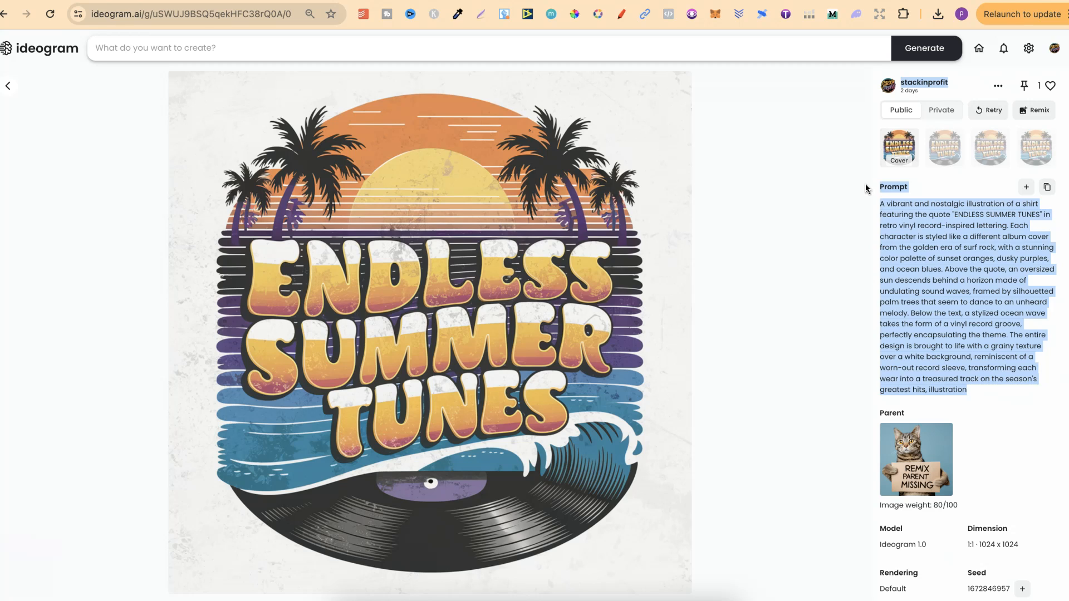
pyautogui.moveTo(725, 239)
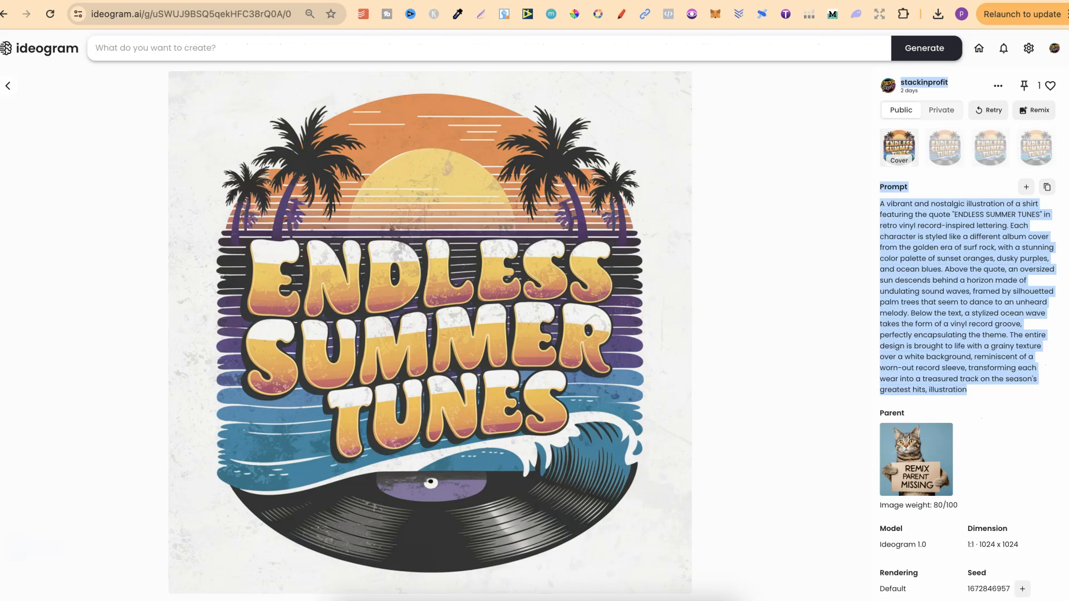
pyautogui.click(944, 147)
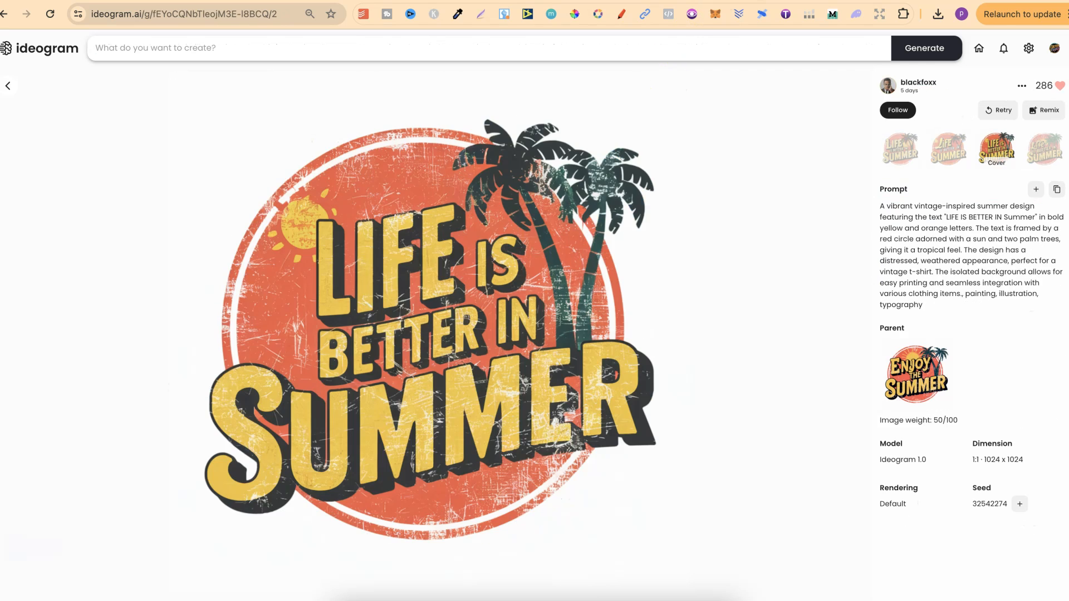
pyautogui.moveTo(625, 206)
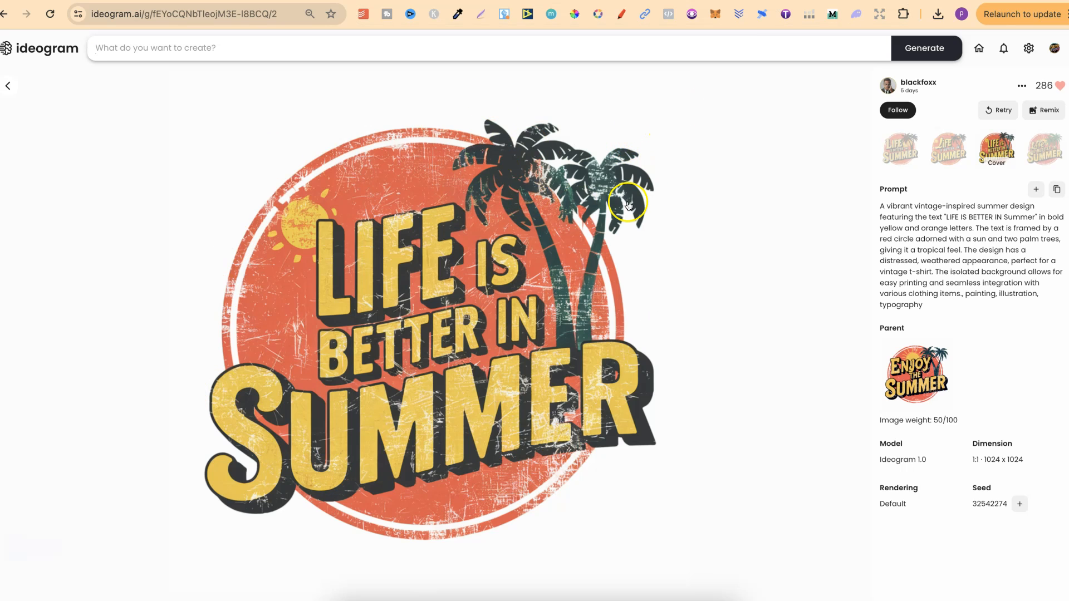
pyautogui.moveTo(552, 266)
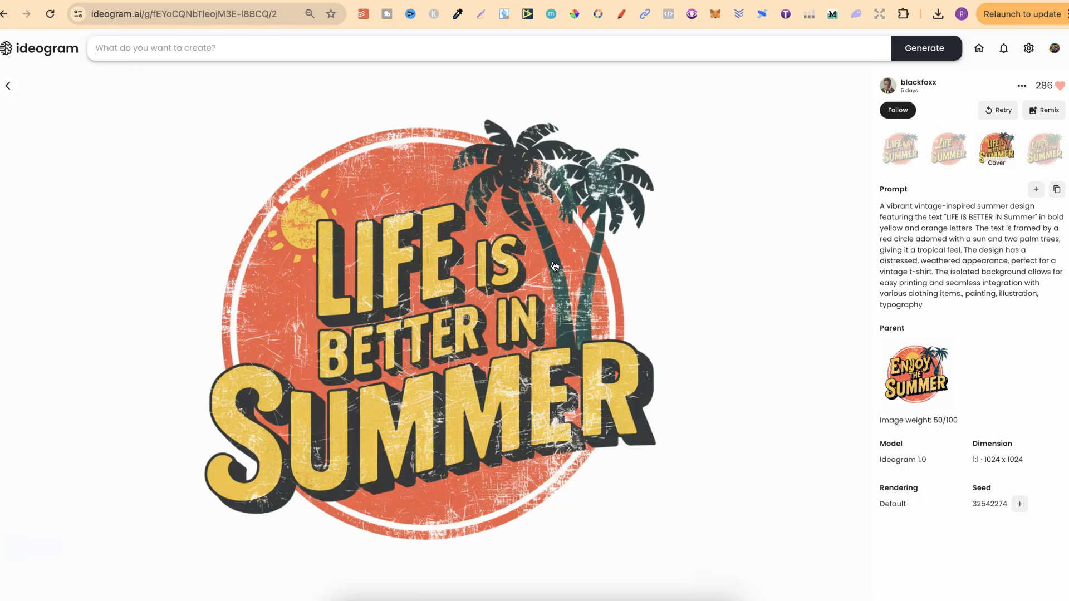
pyautogui.moveTo(630, 55)
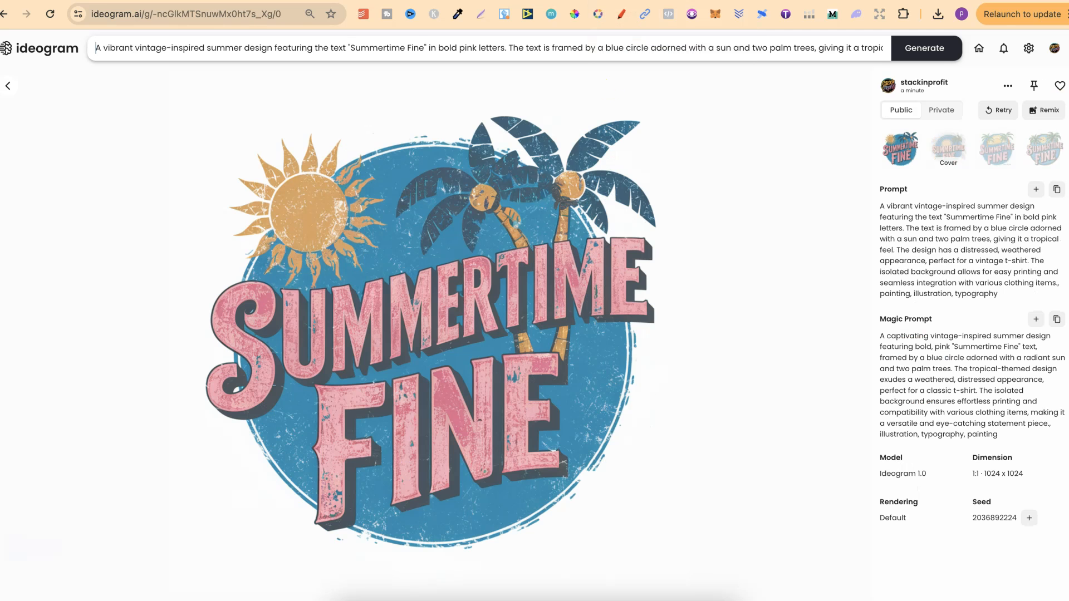
pyautogui.moveTo(692, 373)
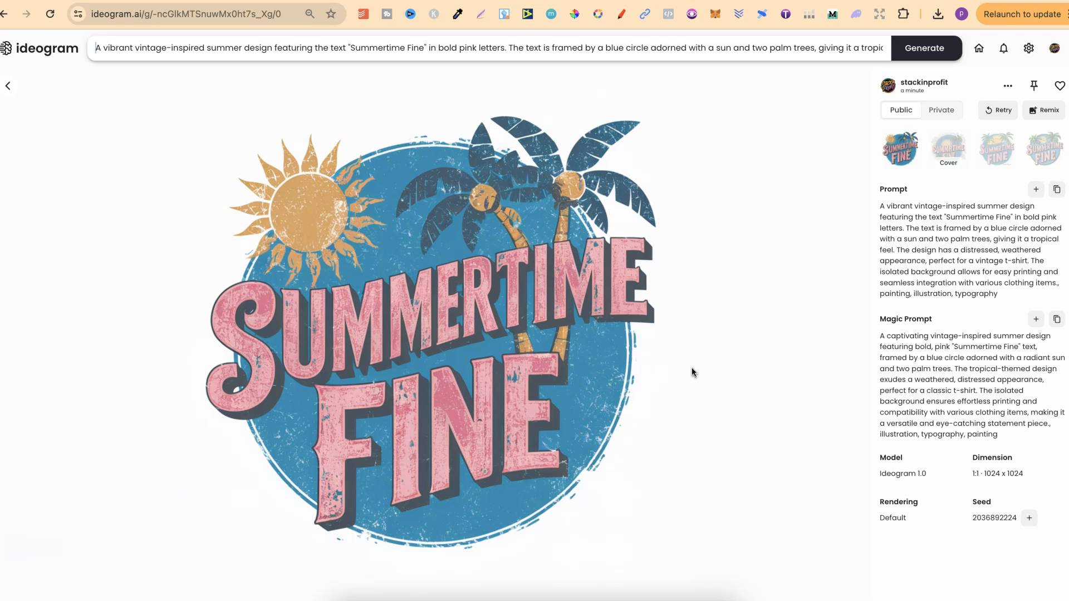
pyautogui.moveTo(50, 57)
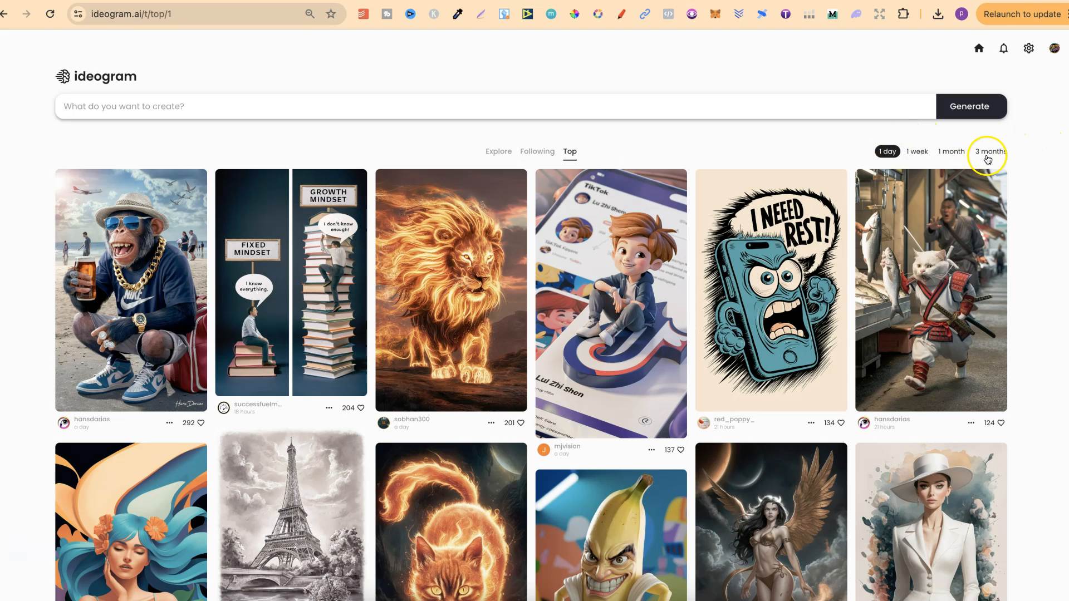
pyautogui.moveTo(812, 179)
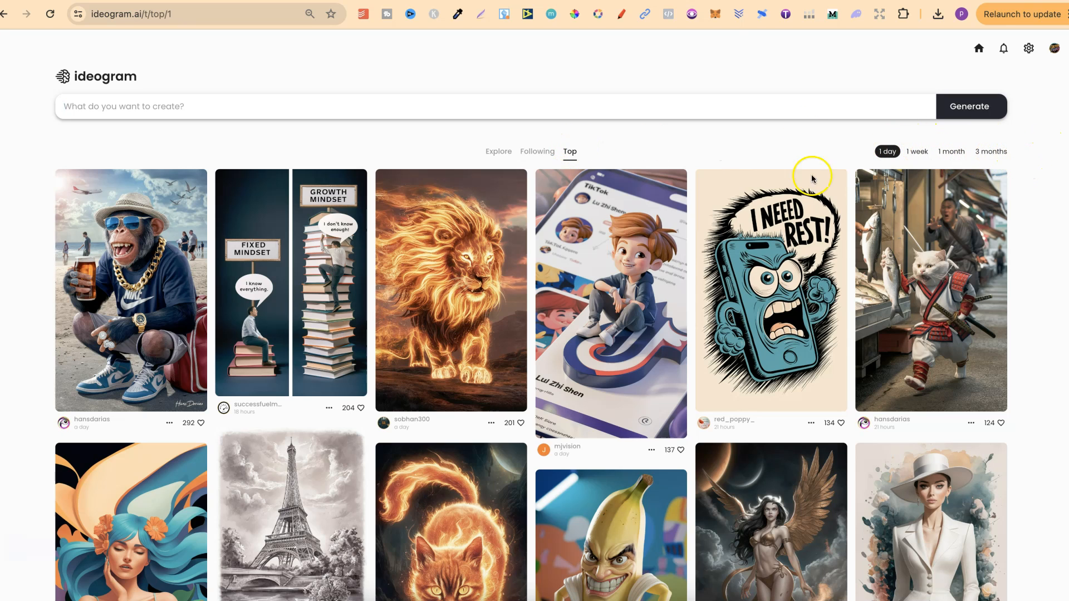
# Step: Find the Born to Be Awesome design in the Top feed and like it
pyautogui.scroll(-3)
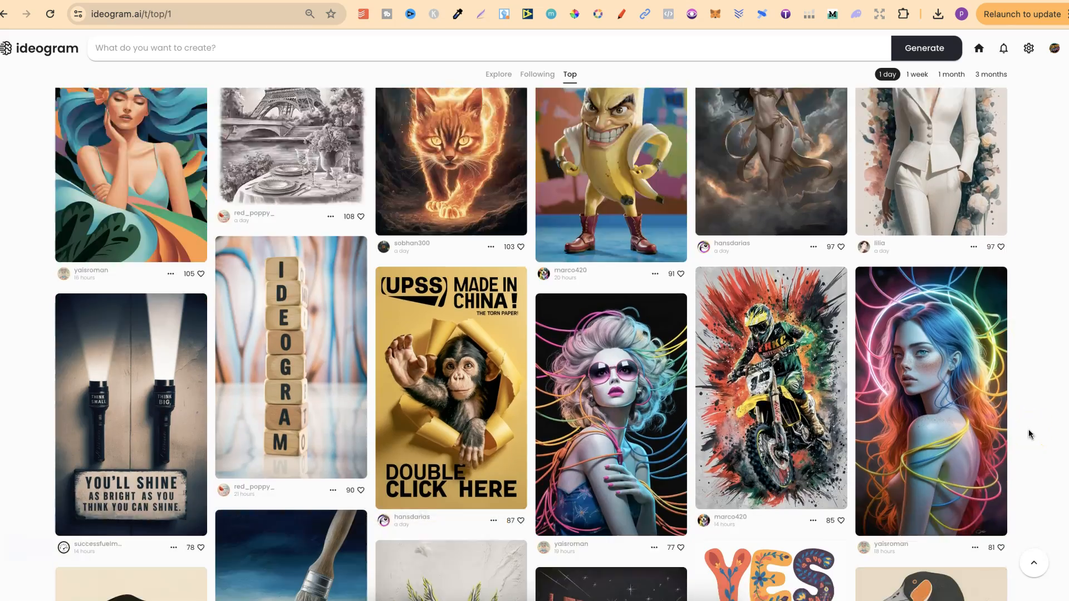
pyautogui.scroll(-3)
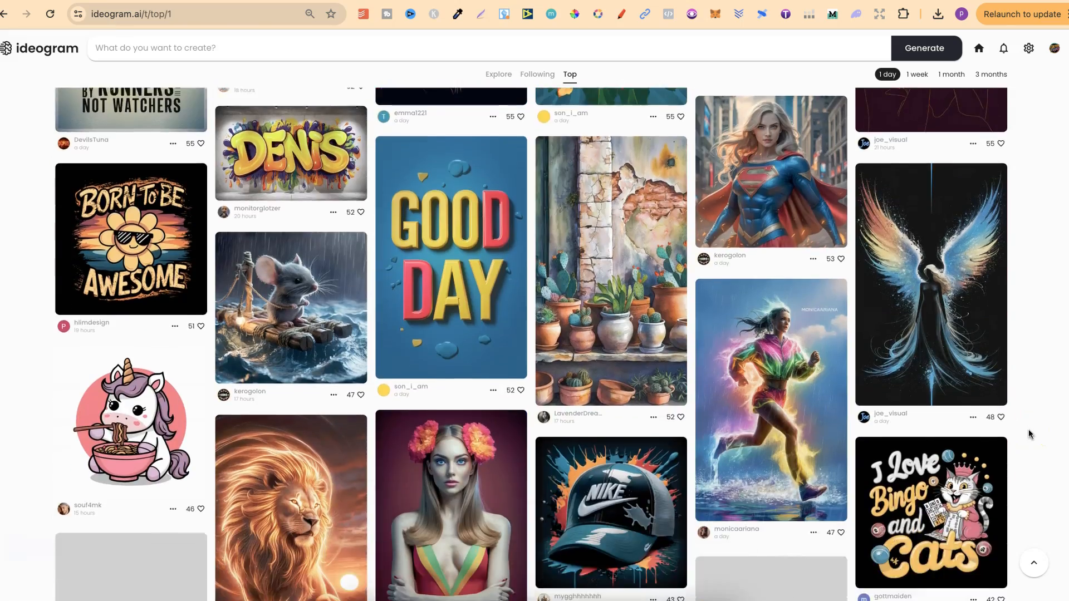
pyautogui.scroll(3)
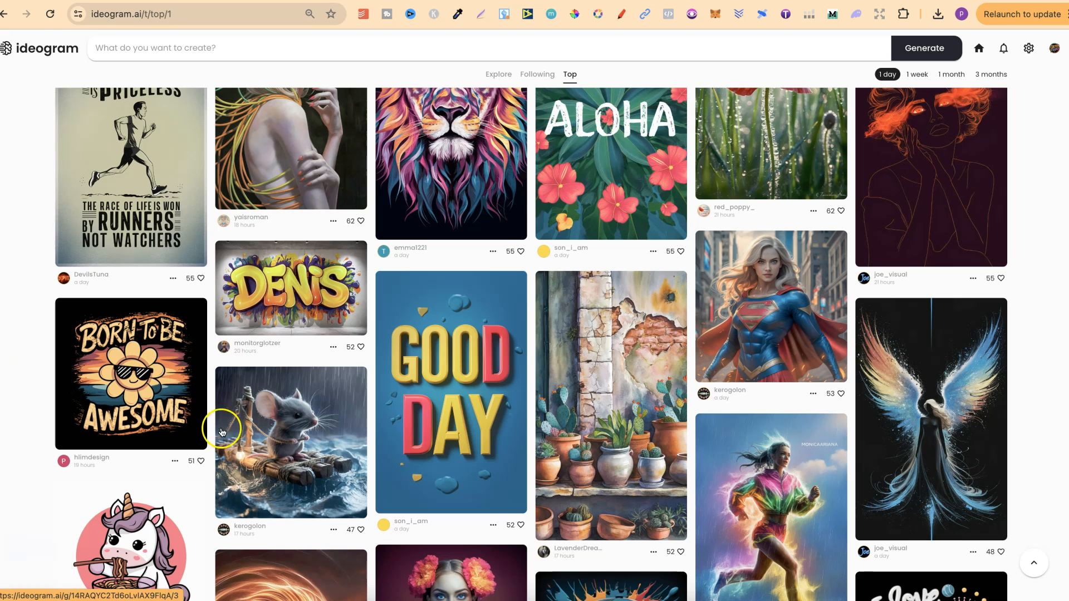
pyautogui.click(203, 461)
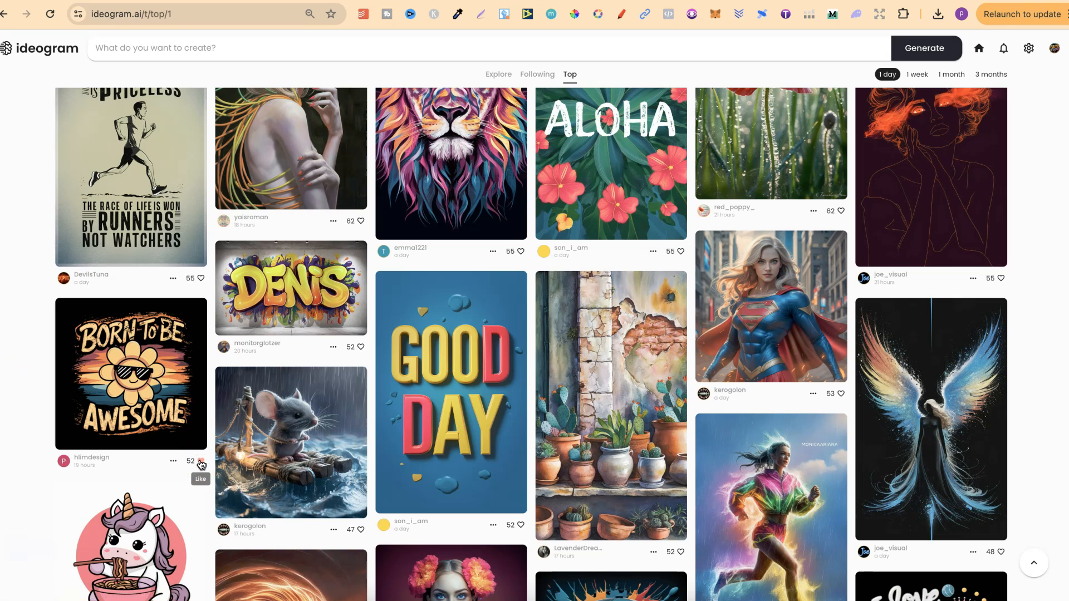
pyautogui.click(200, 461)
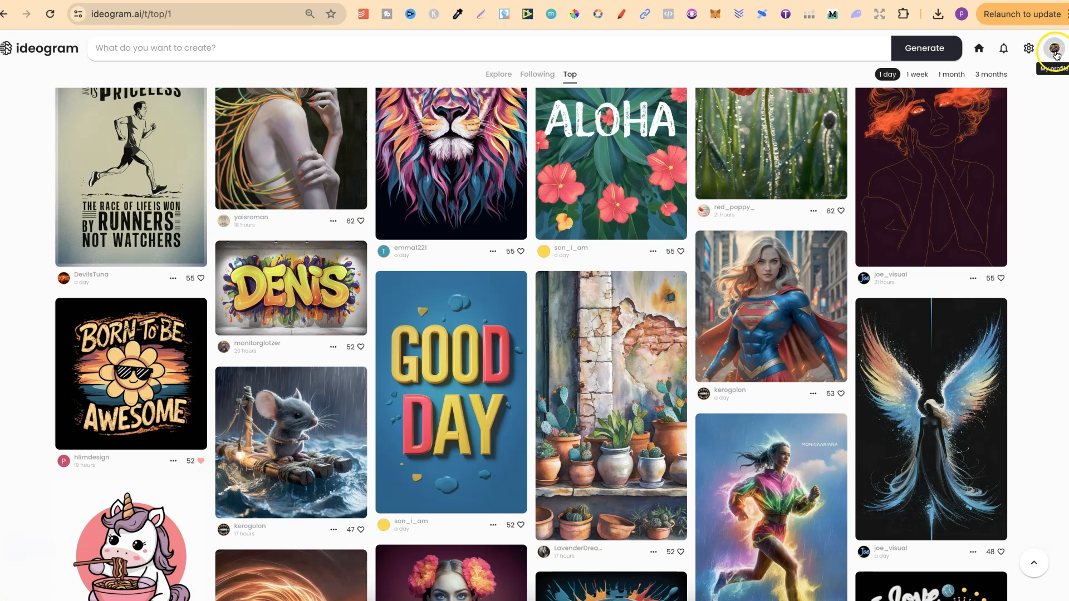
# Step: Show the profile's Liked gallery and look through it, 'BORN TO BE AWESOME' listed first
pyautogui.click(1056, 52)
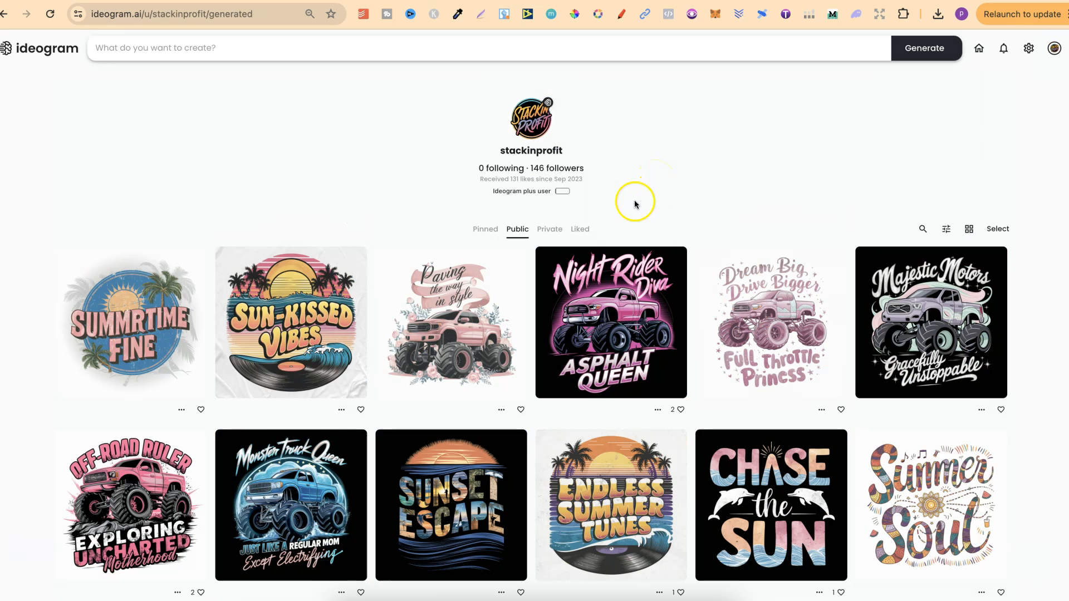
pyautogui.click(579, 228)
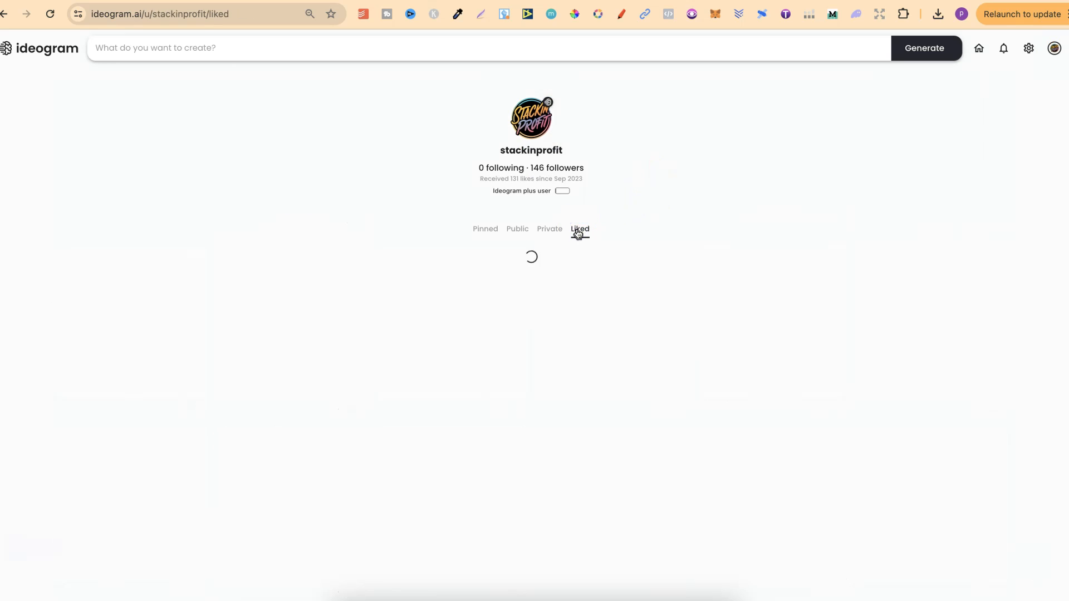
pyautogui.scroll(-3)
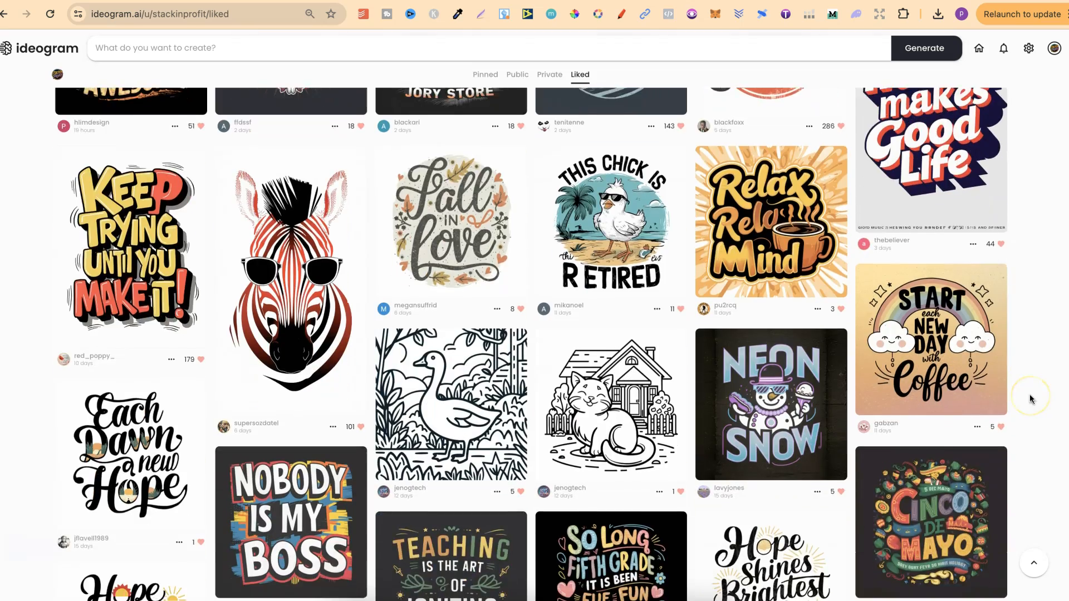
pyautogui.scroll(-3)
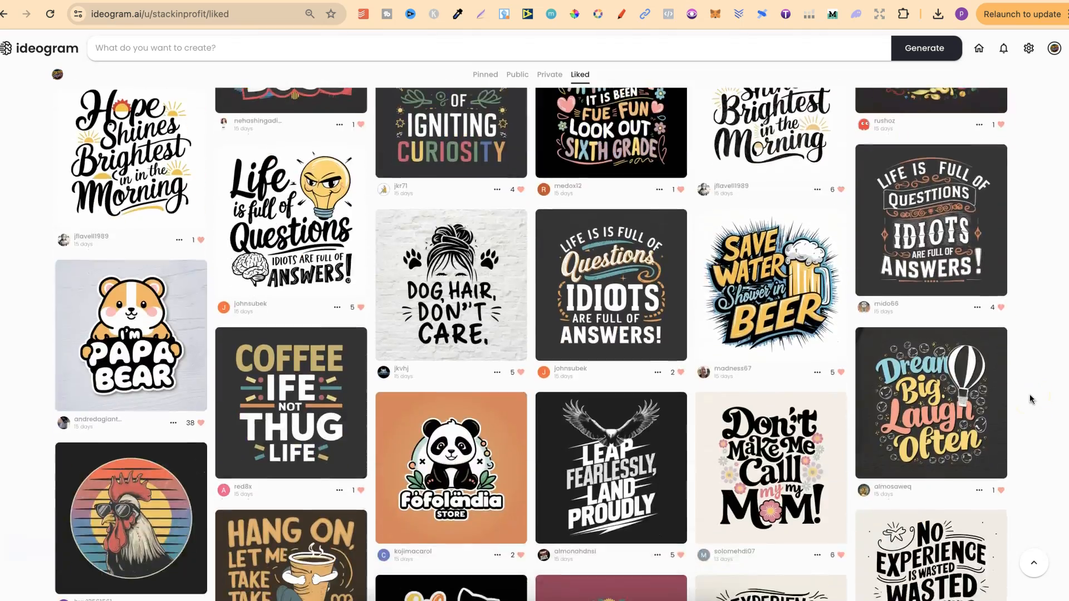
pyautogui.scroll(-3)
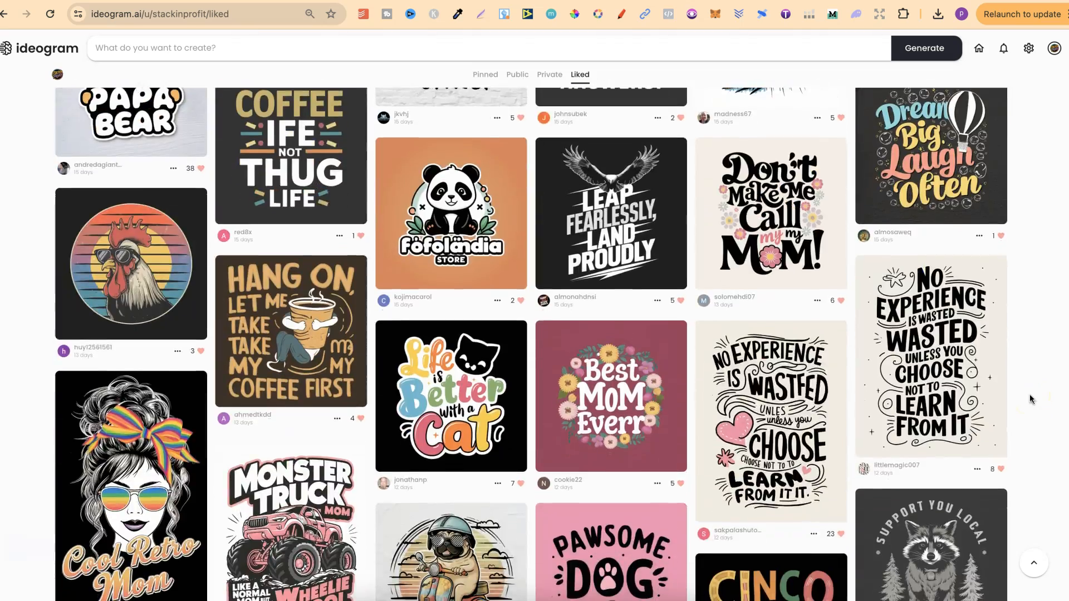
pyautogui.scroll(-3)
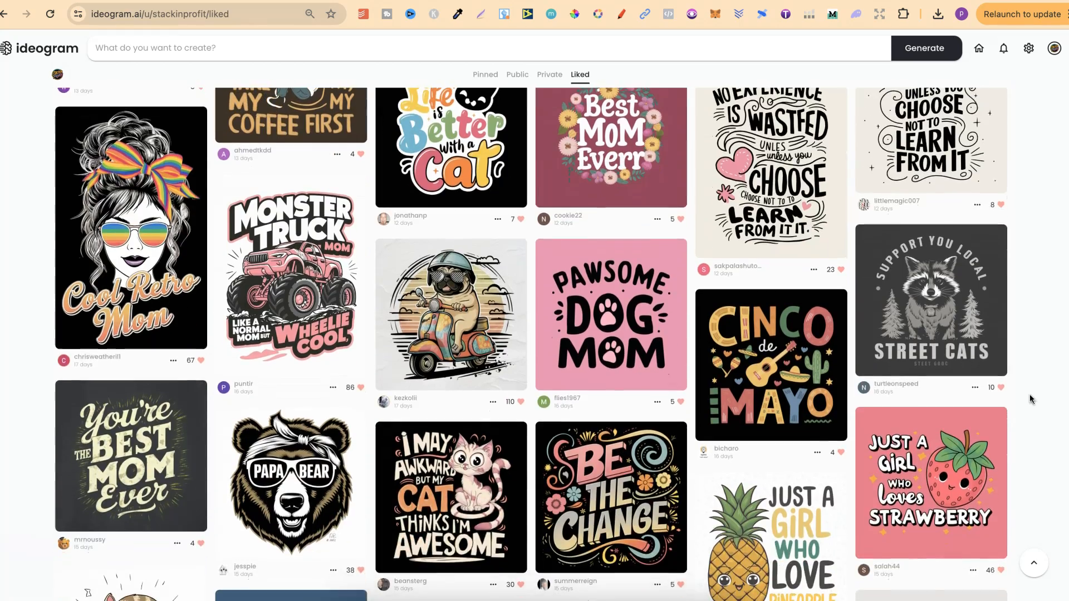
pyautogui.scroll(3)
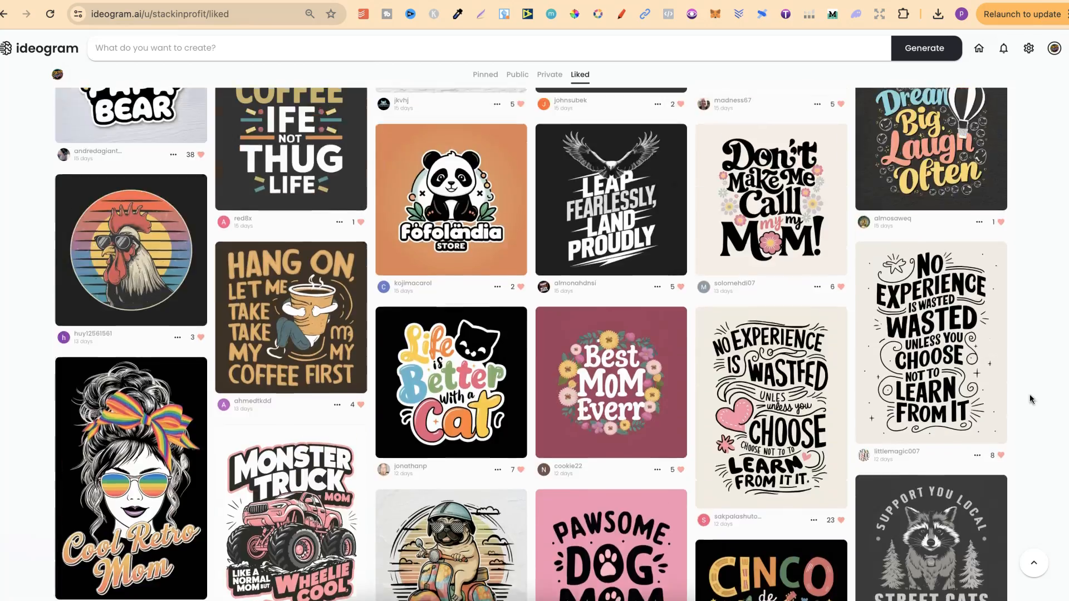
pyautogui.scroll(3)
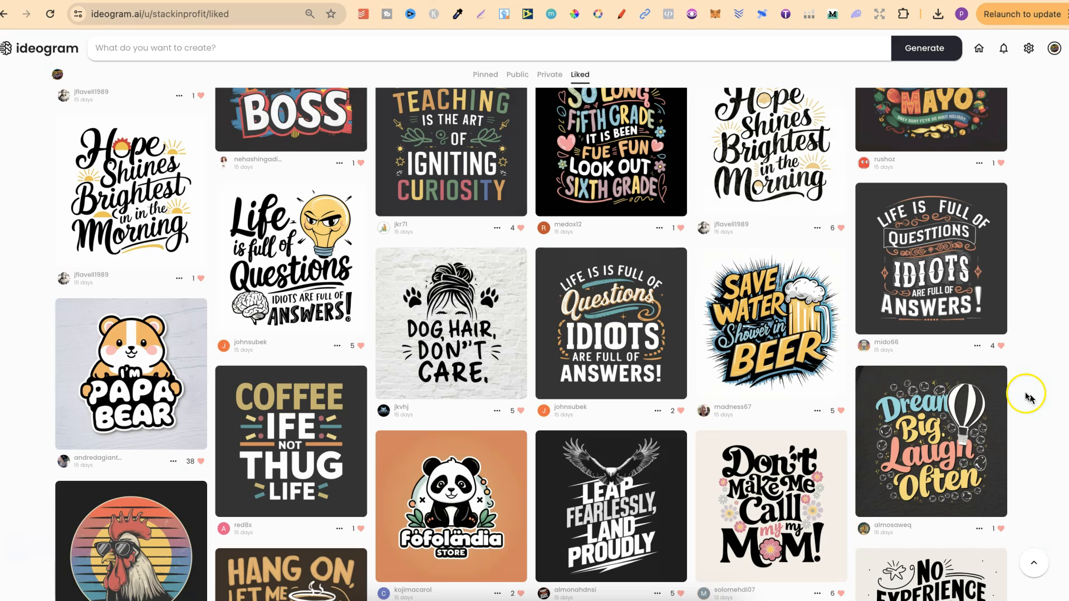
pyautogui.moveTo(1029, 397)
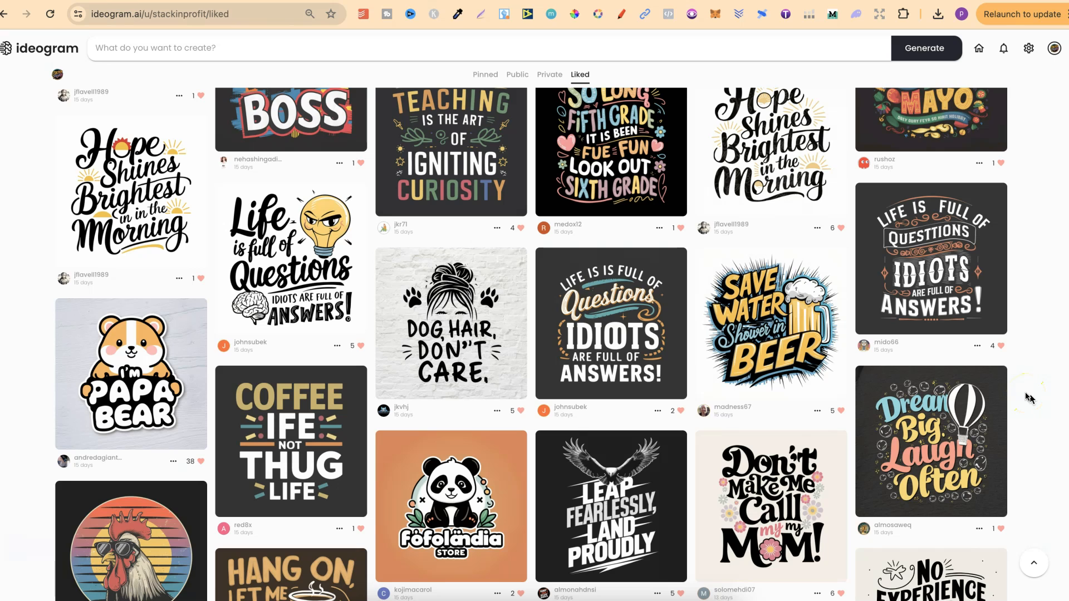
pyautogui.scroll(3)
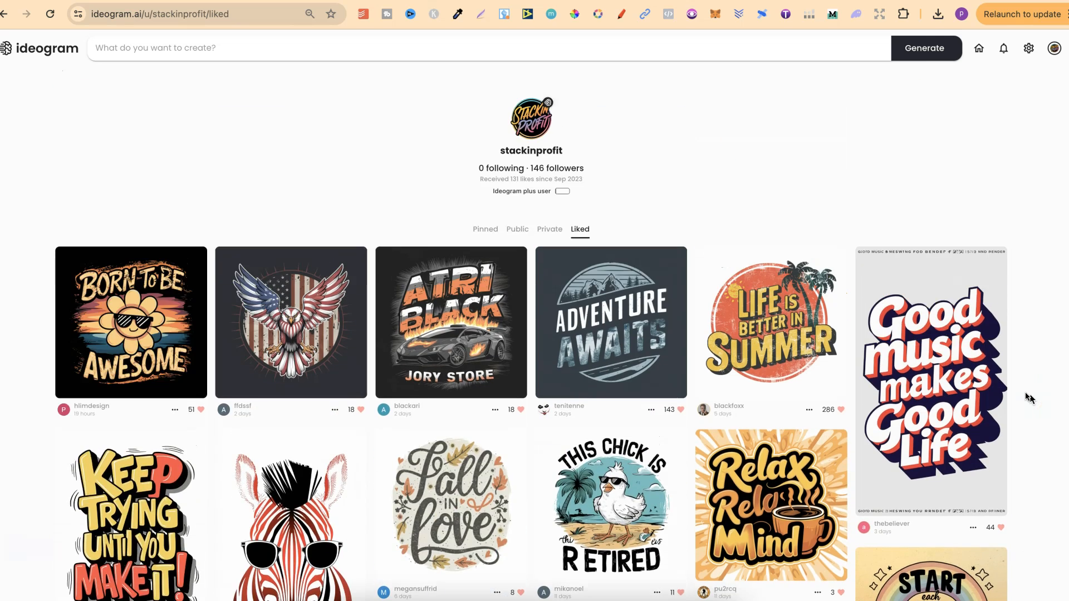
pyautogui.moveTo(516, 212)
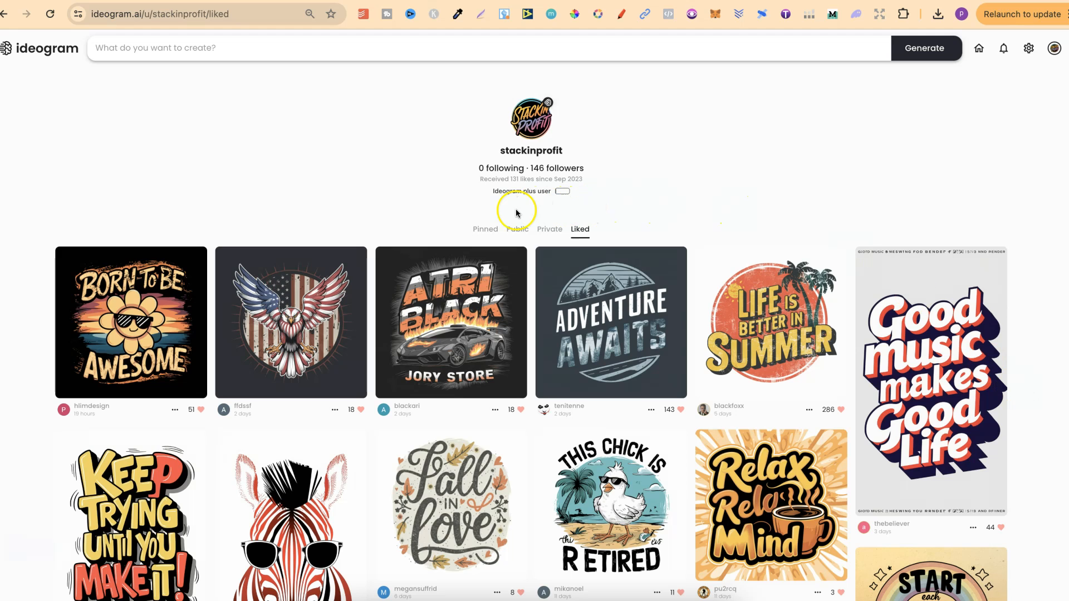
# Step: Switch to the profile's Public creations and browse through the generated designs
pyautogui.click(516, 230)
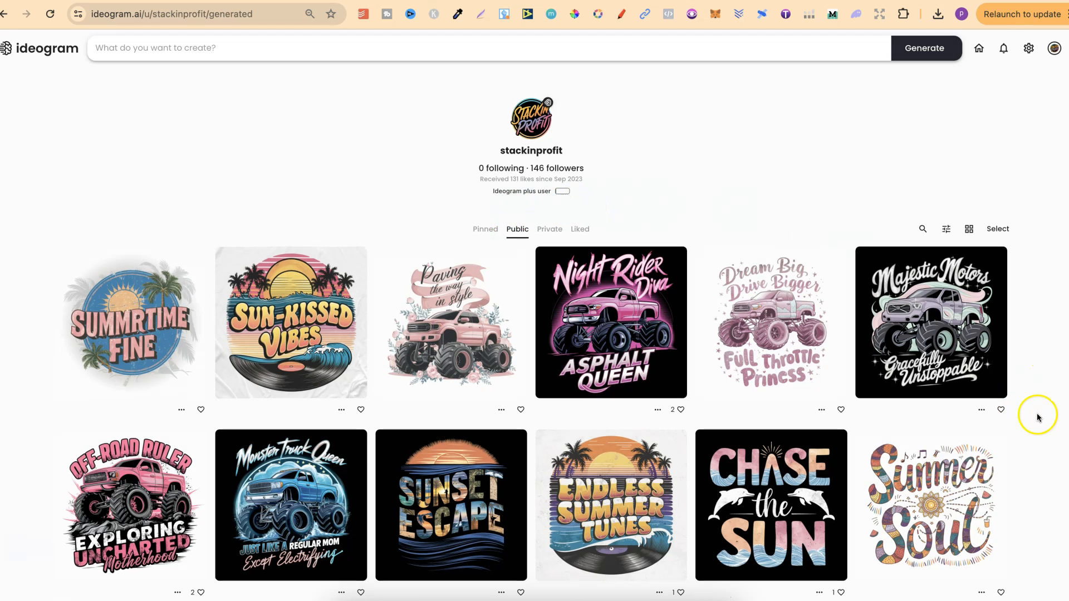
pyautogui.scroll(-3)
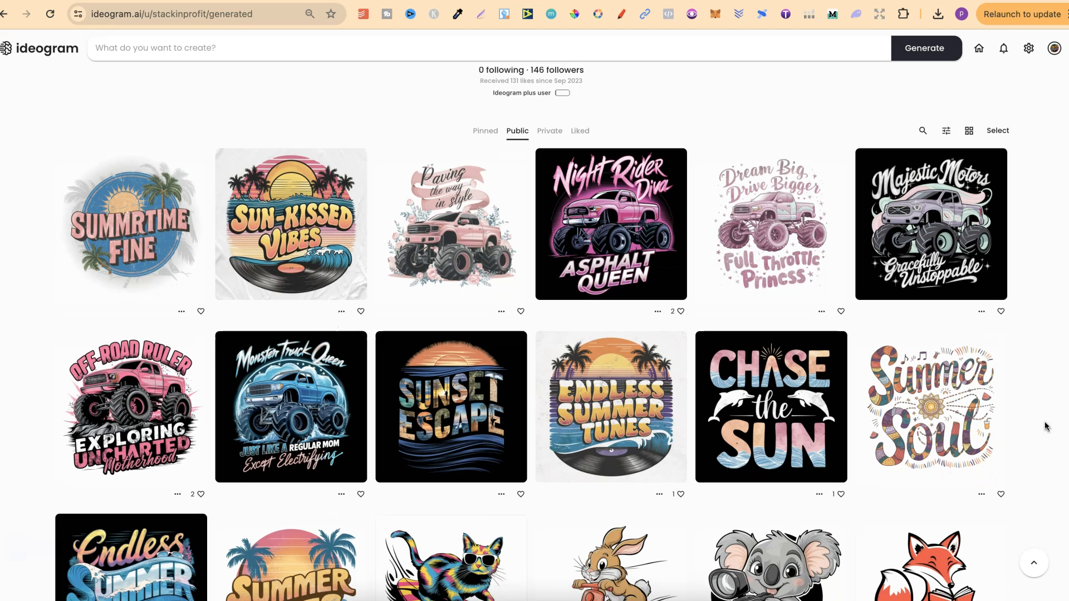
pyautogui.scroll(3)
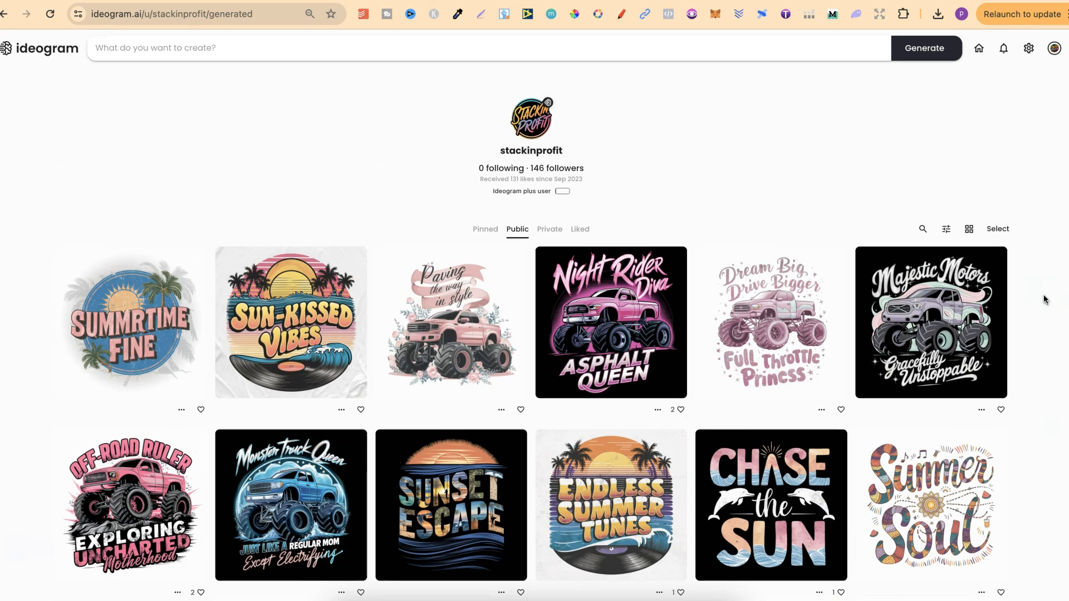
pyautogui.scroll(-3)
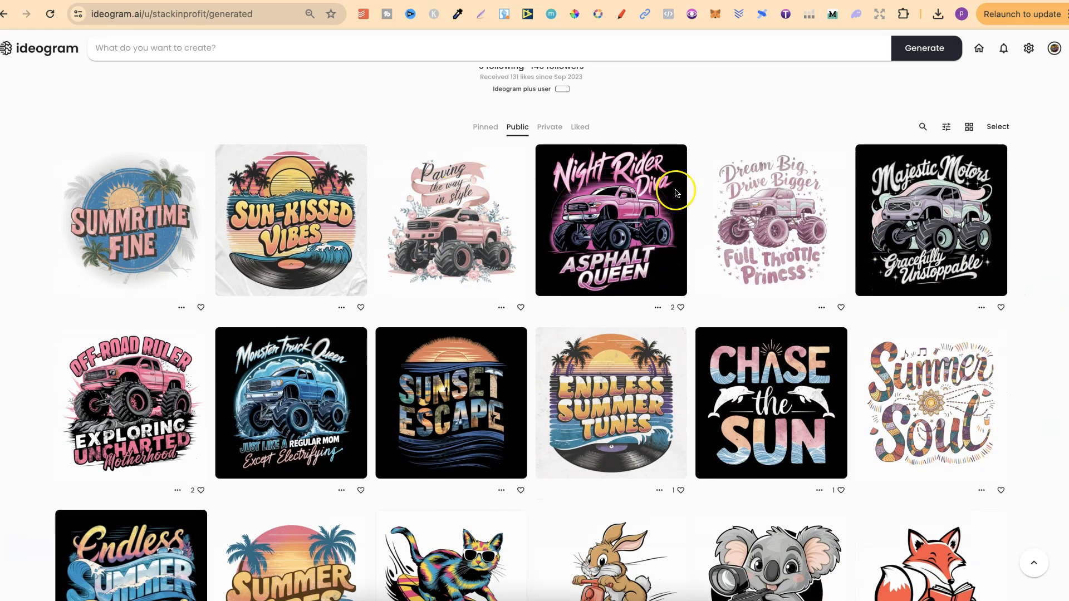
pyautogui.scroll(-3)
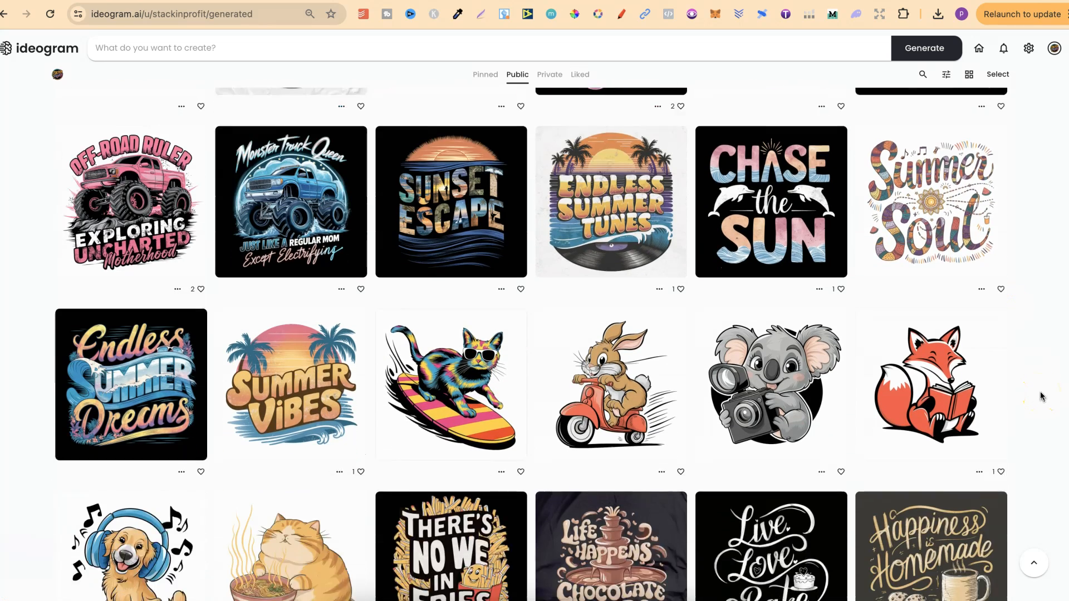
pyautogui.scroll(-3)
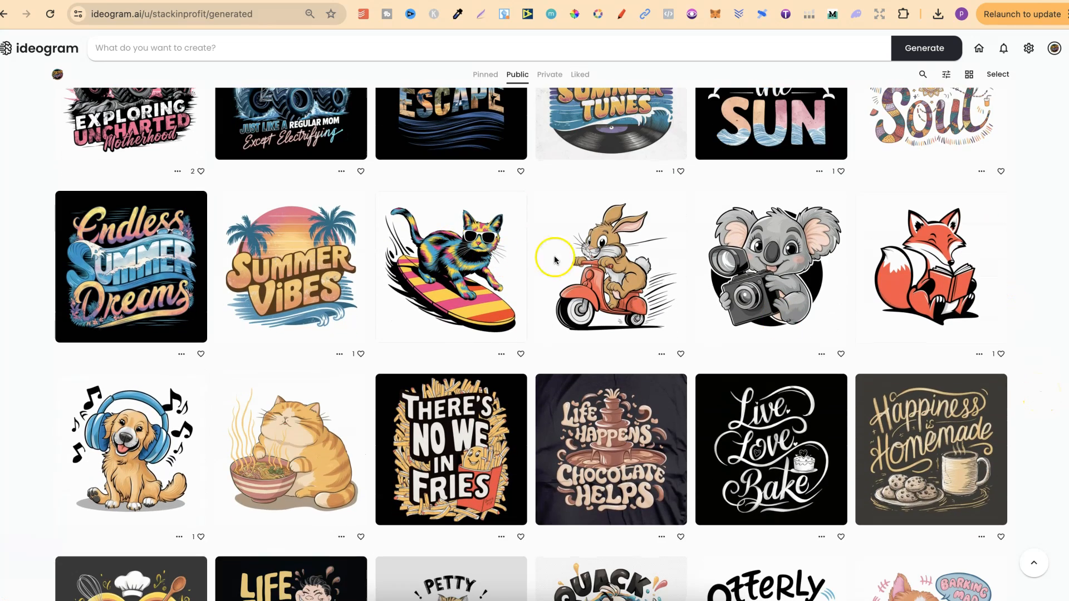
pyautogui.moveTo(961, 253)
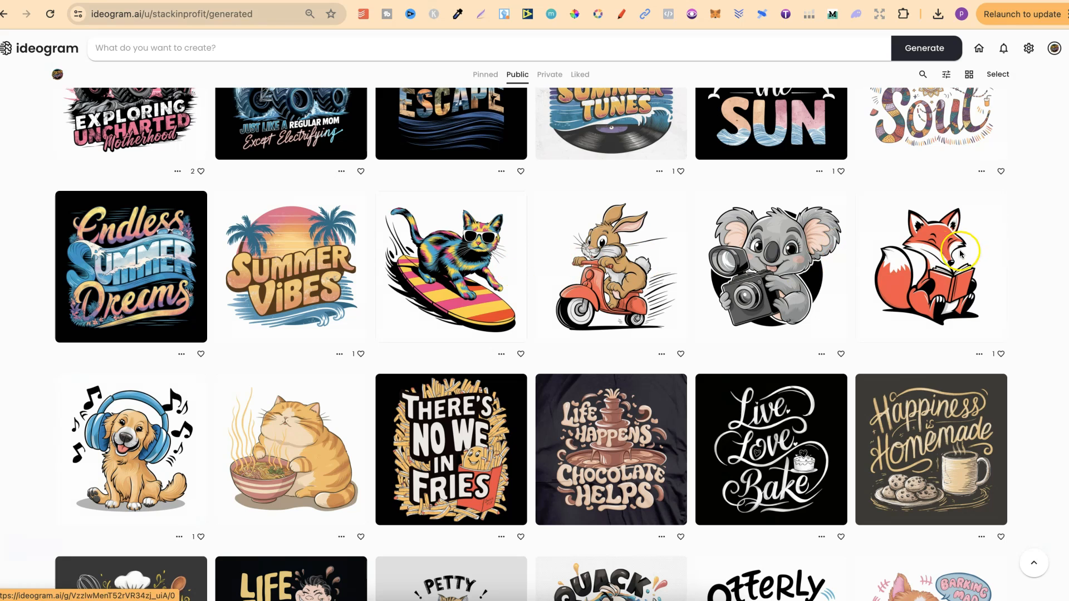
pyautogui.moveTo(1053, 366)
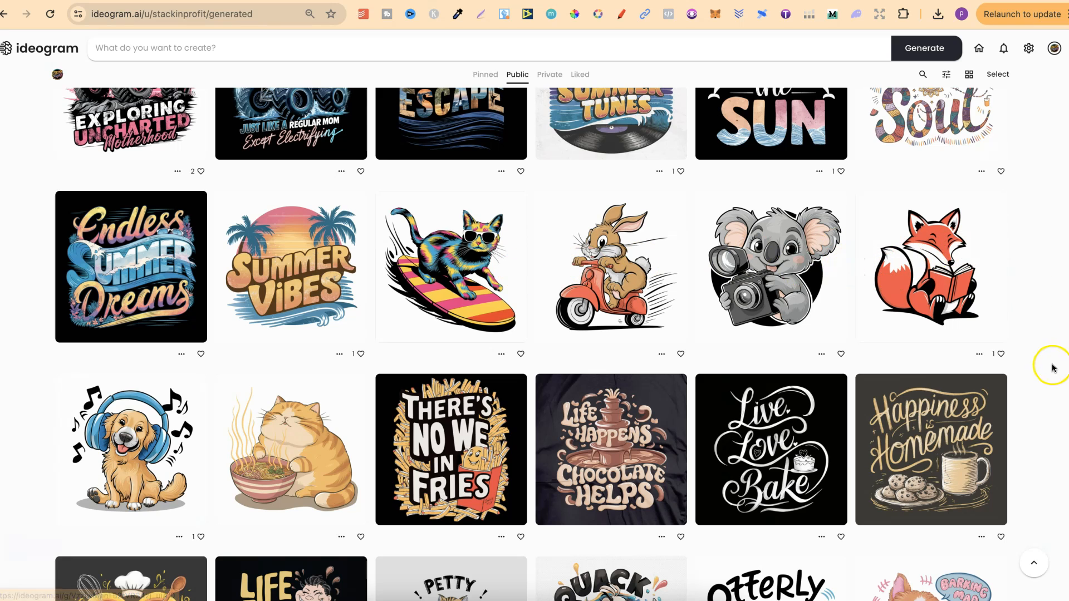
pyautogui.scroll(-3)
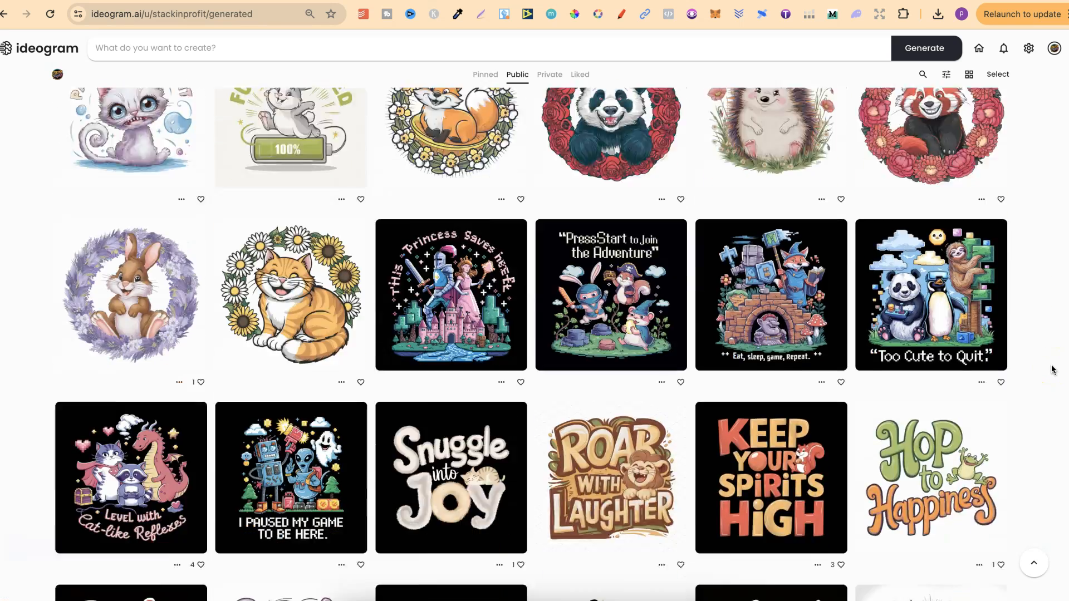
pyautogui.scroll(-3)
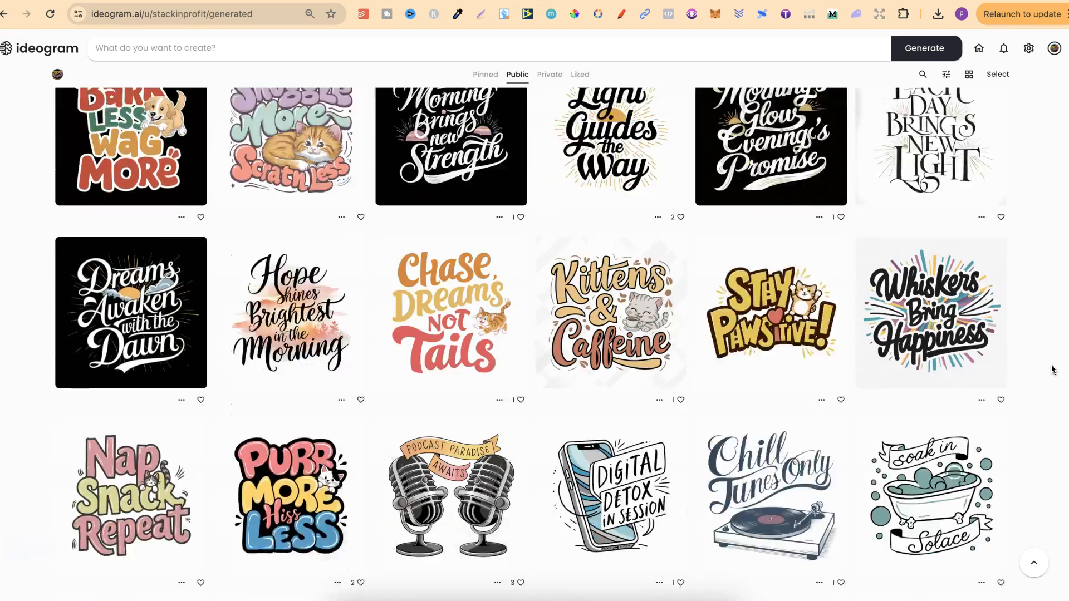
pyautogui.scroll(-3)
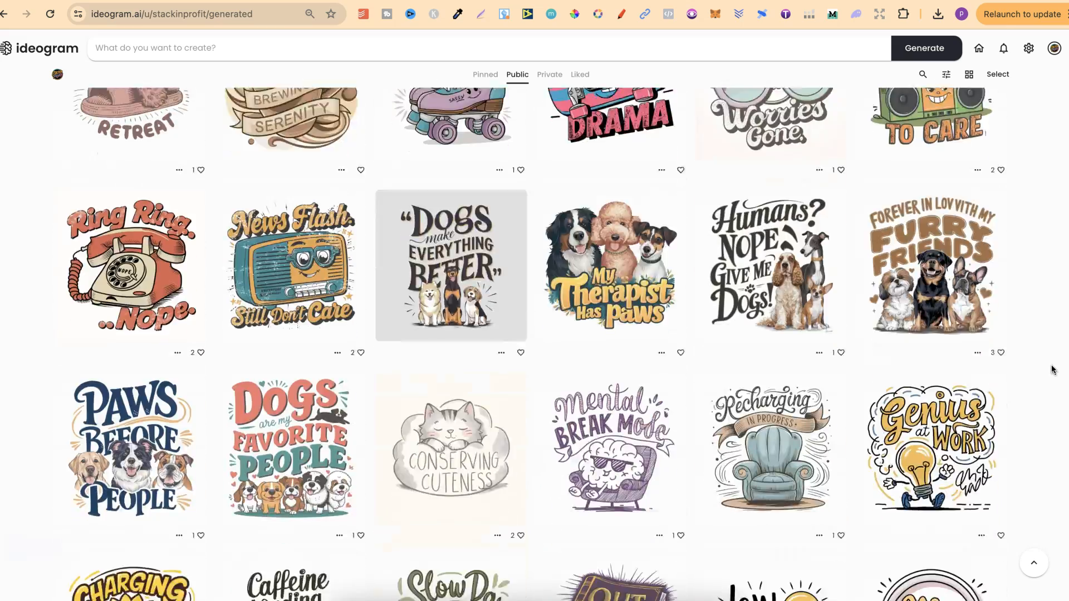
pyautogui.scroll(3)
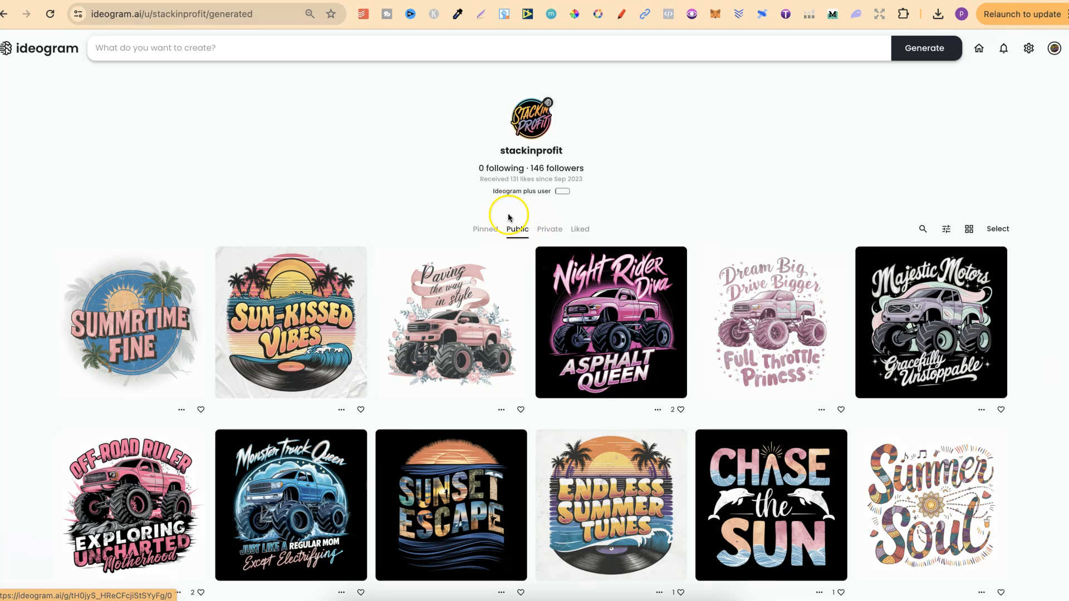
pyautogui.moveTo(1035, 196)
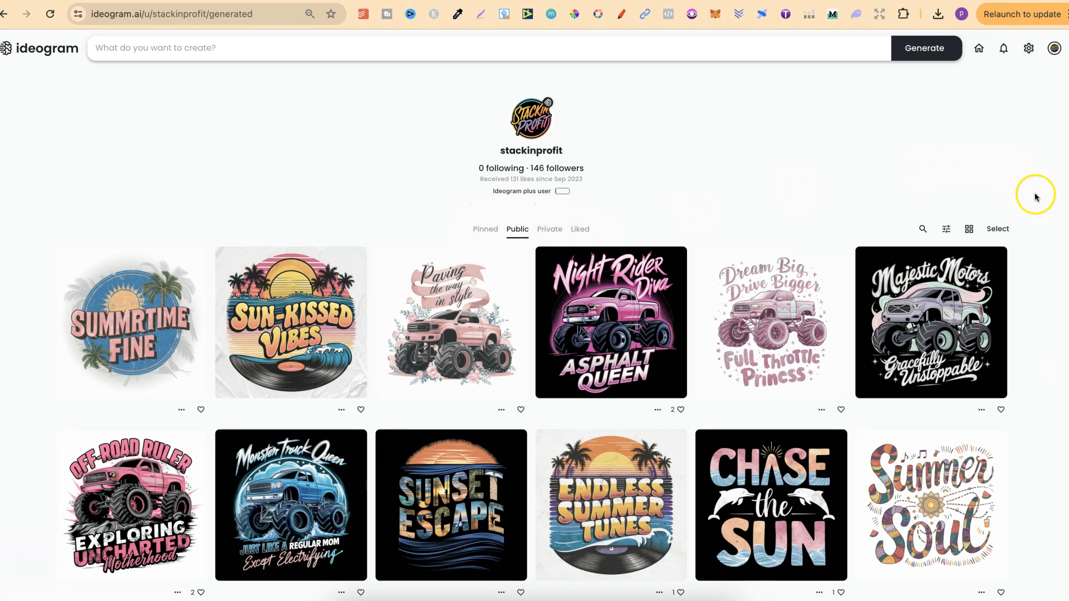
# Step: Show the 'Sun-Kissed Vibes' design page with its original and Magic Prompt text
pyautogui.click(289, 322)
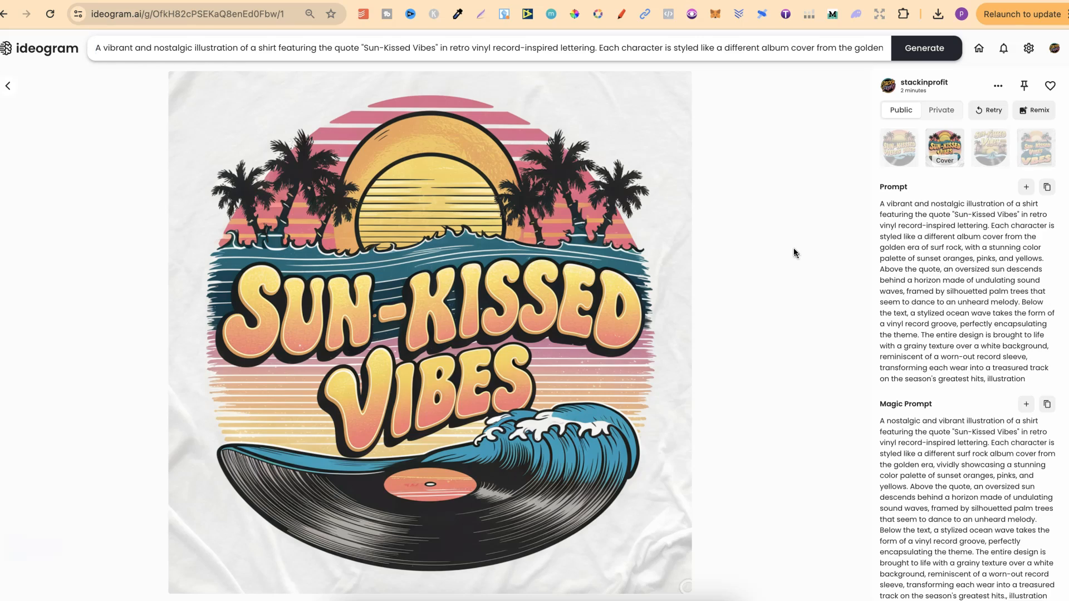